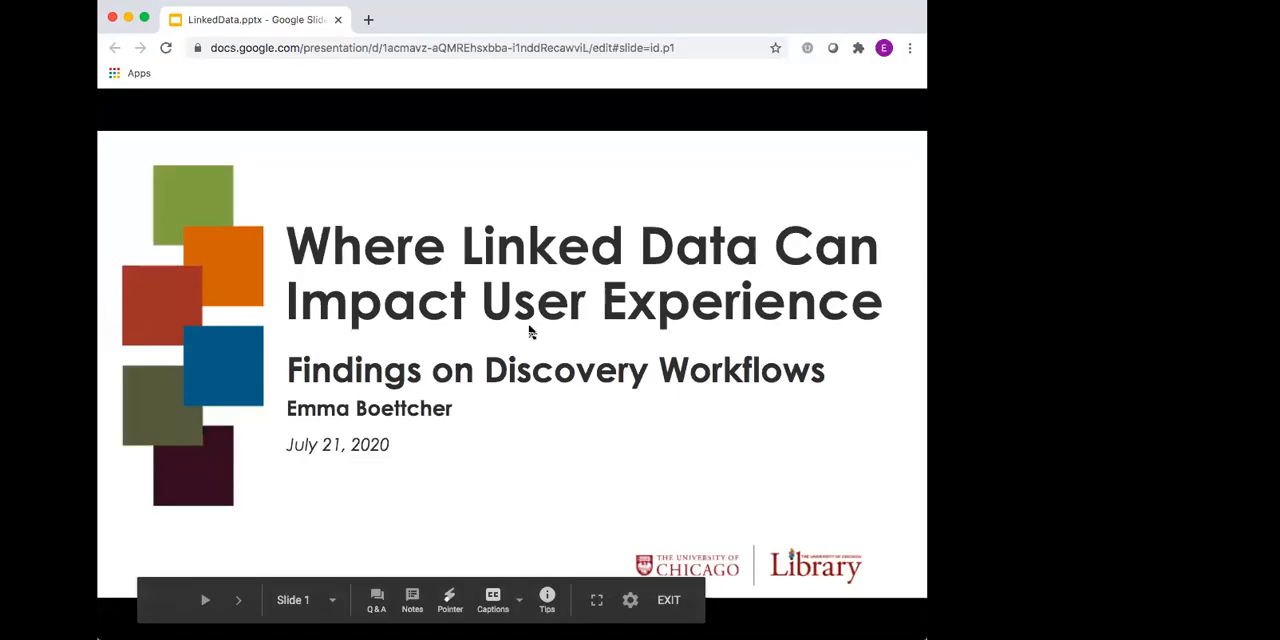
{"action": "mouse_move", "coordinate": [260, 222]}
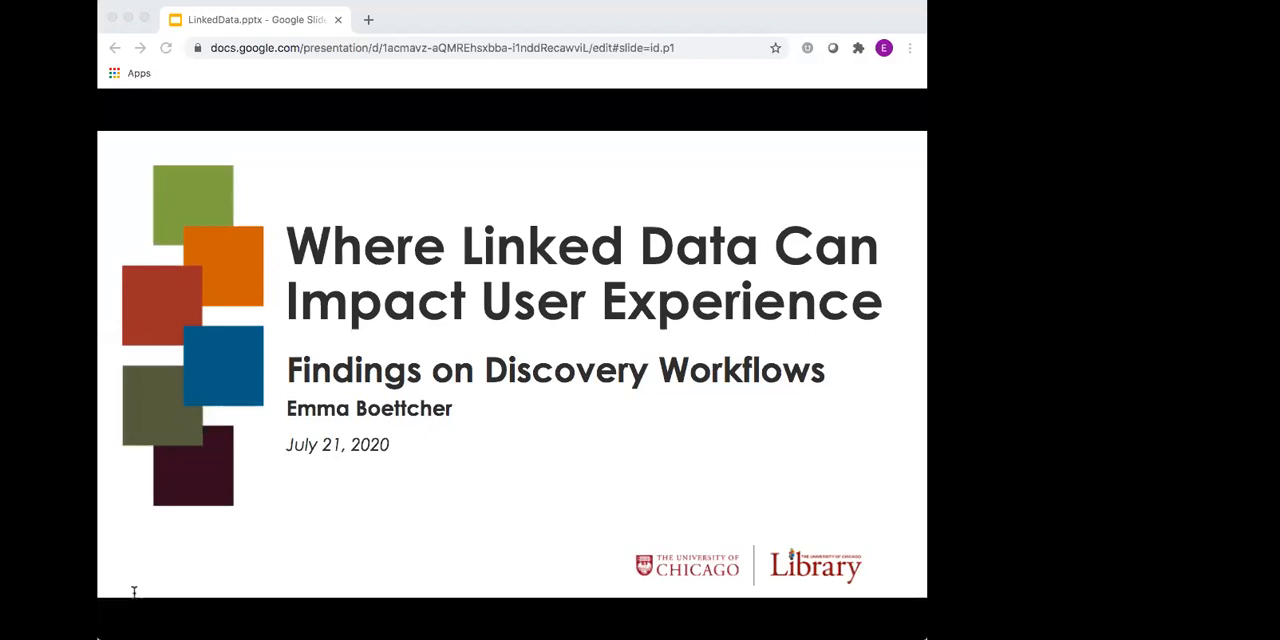
{"action": "mouse_move", "coordinate": [543, 30]}
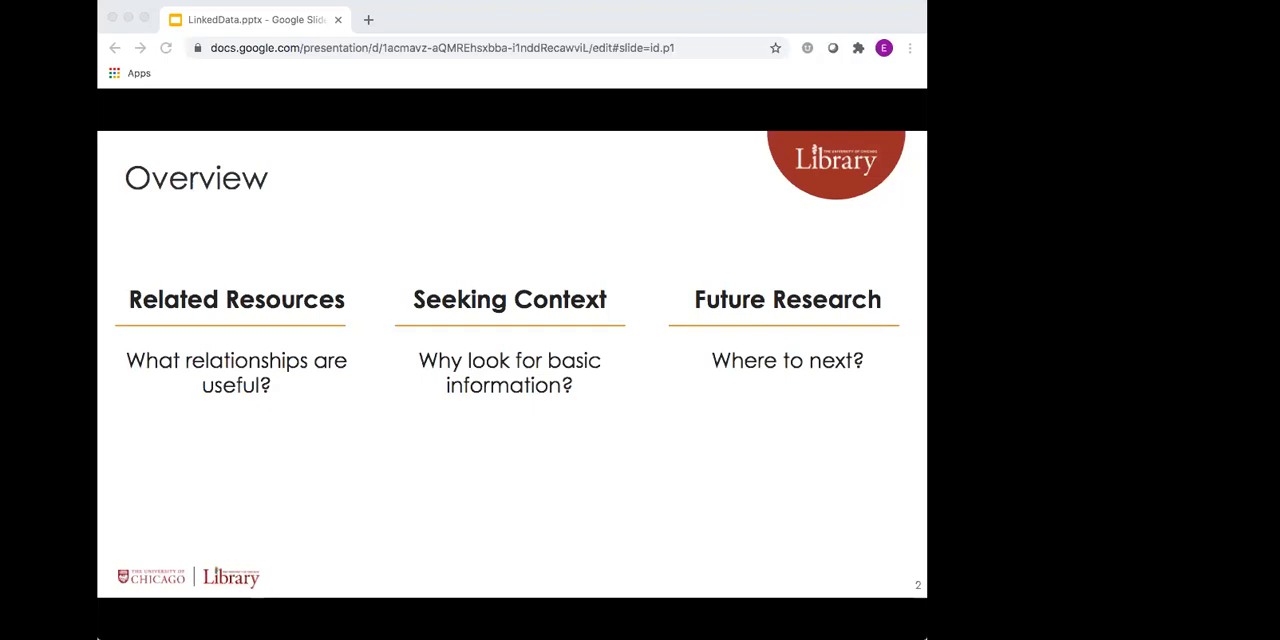
{"action": "mouse_move", "coordinate": [369, 70]}
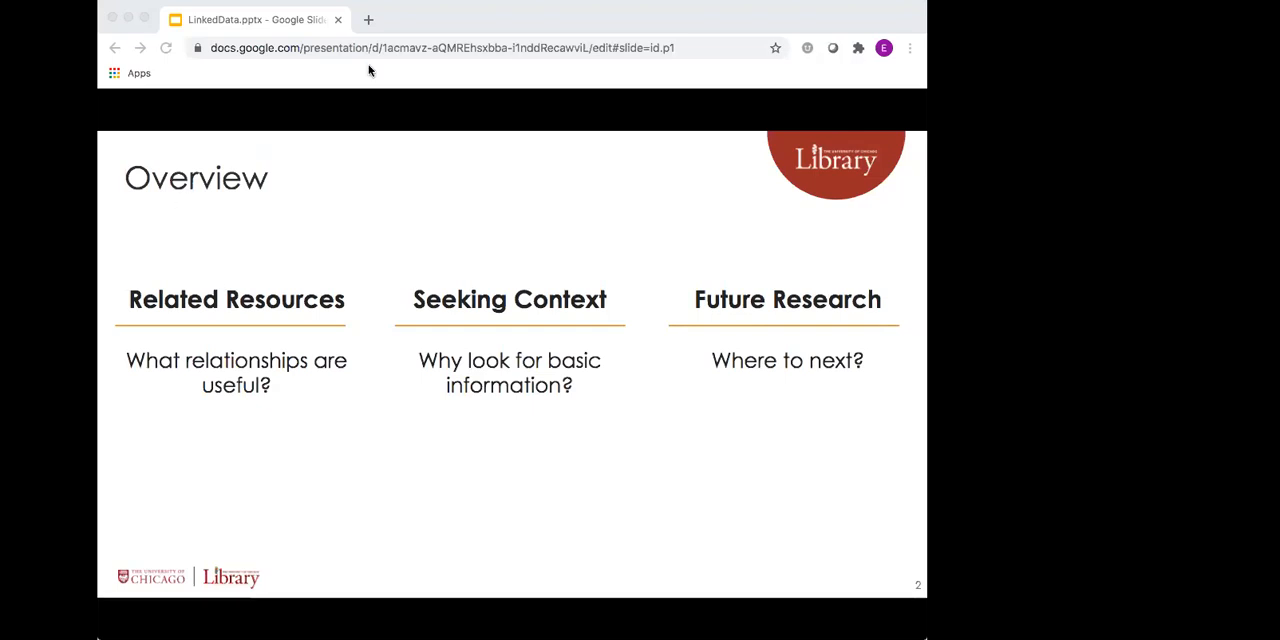
{"action": "mouse_move", "coordinate": [426, 83]}
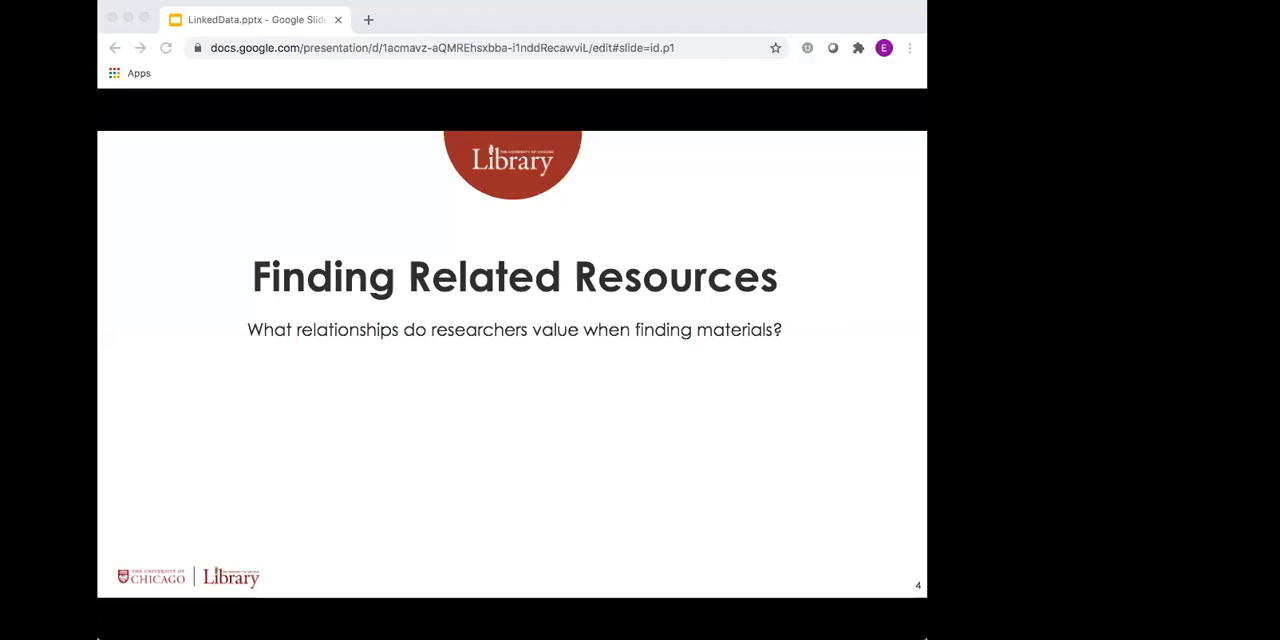
{"action": "mouse_move", "coordinate": [585, 15]}
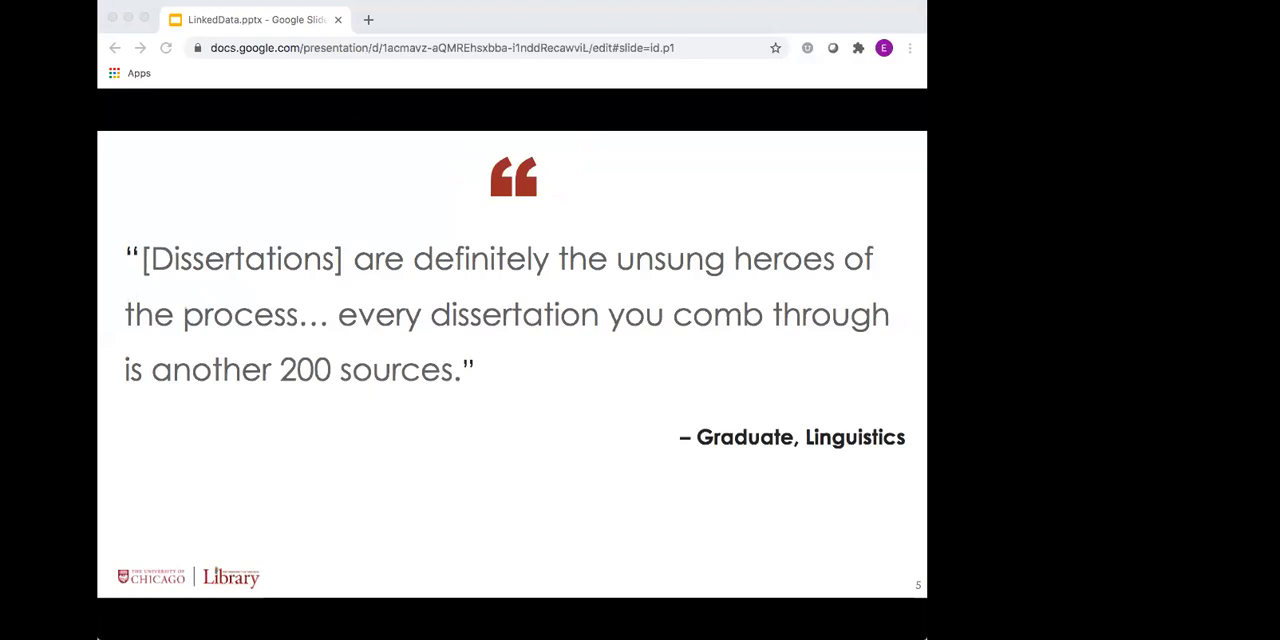
{"action": "mouse_move", "coordinate": [538, 22]}
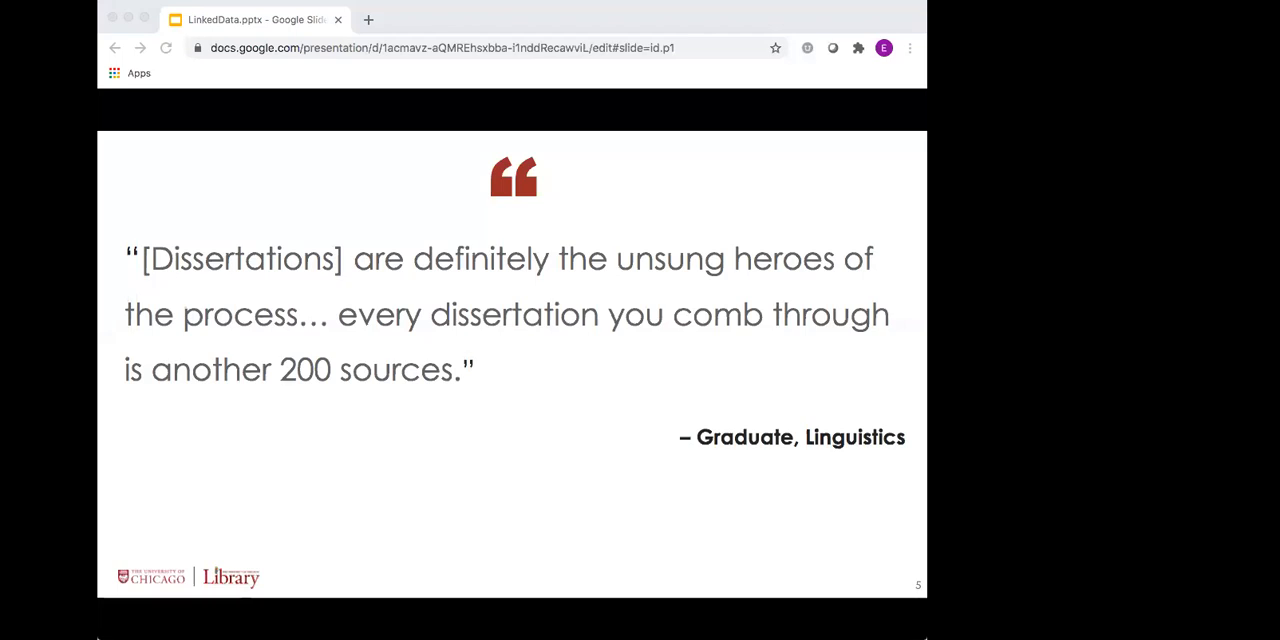
{"action": "mouse_move", "coordinate": [322, 78]}
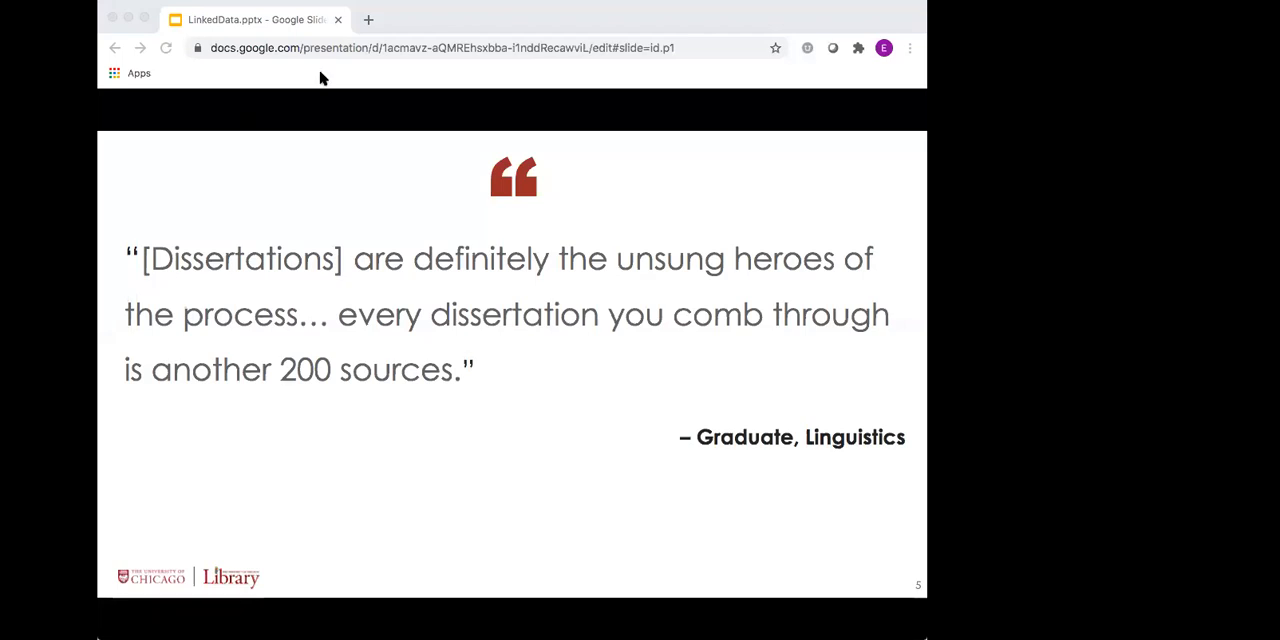
{"action": "mouse_move", "coordinate": [530, 18]}
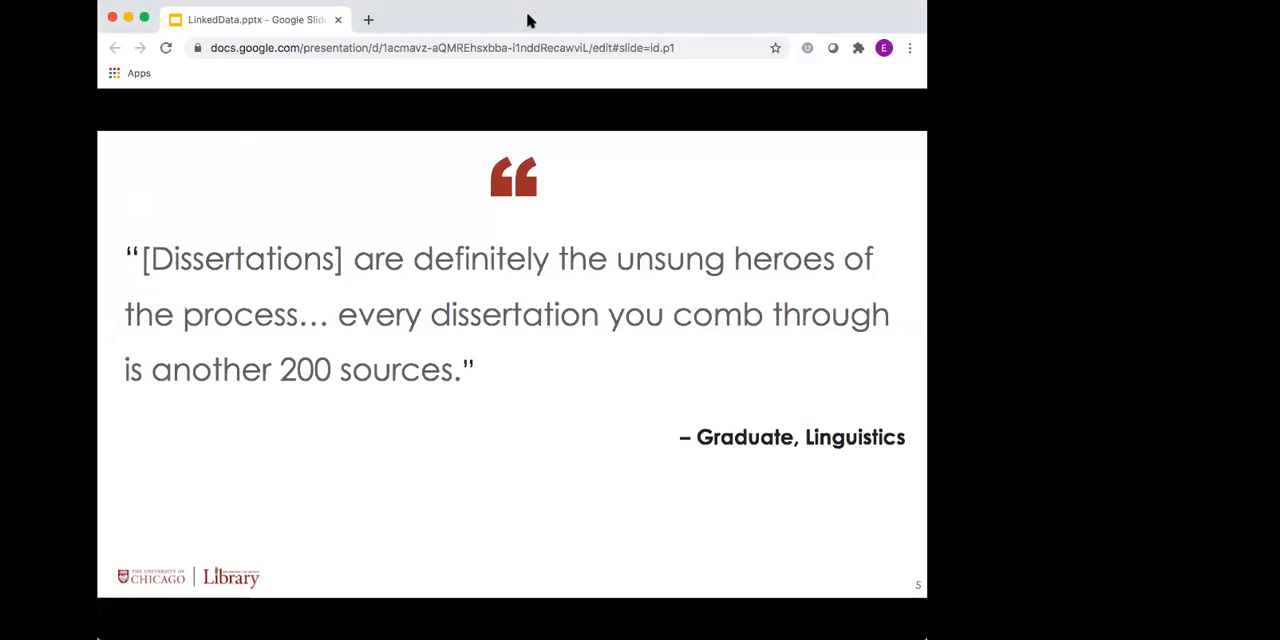
Advance to slide 6, the Human Development graduate's Amazon recommendation quote
{"action": "key", "text": "right"}
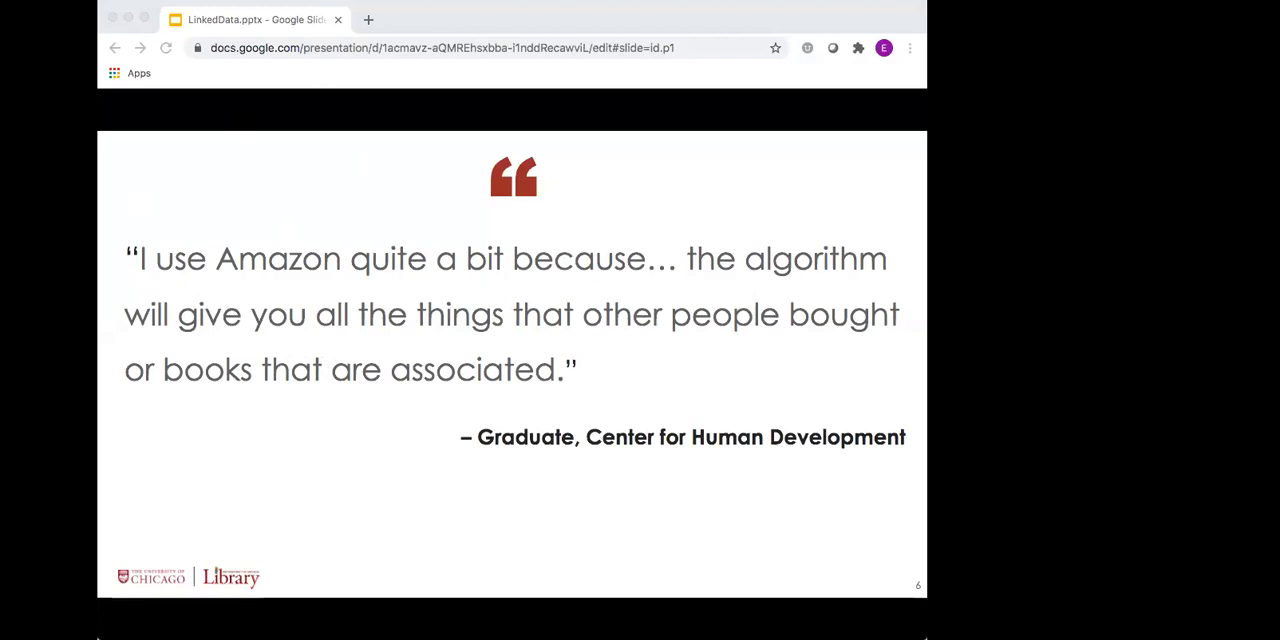
{"action": "mouse_move", "coordinate": [285, 270]}
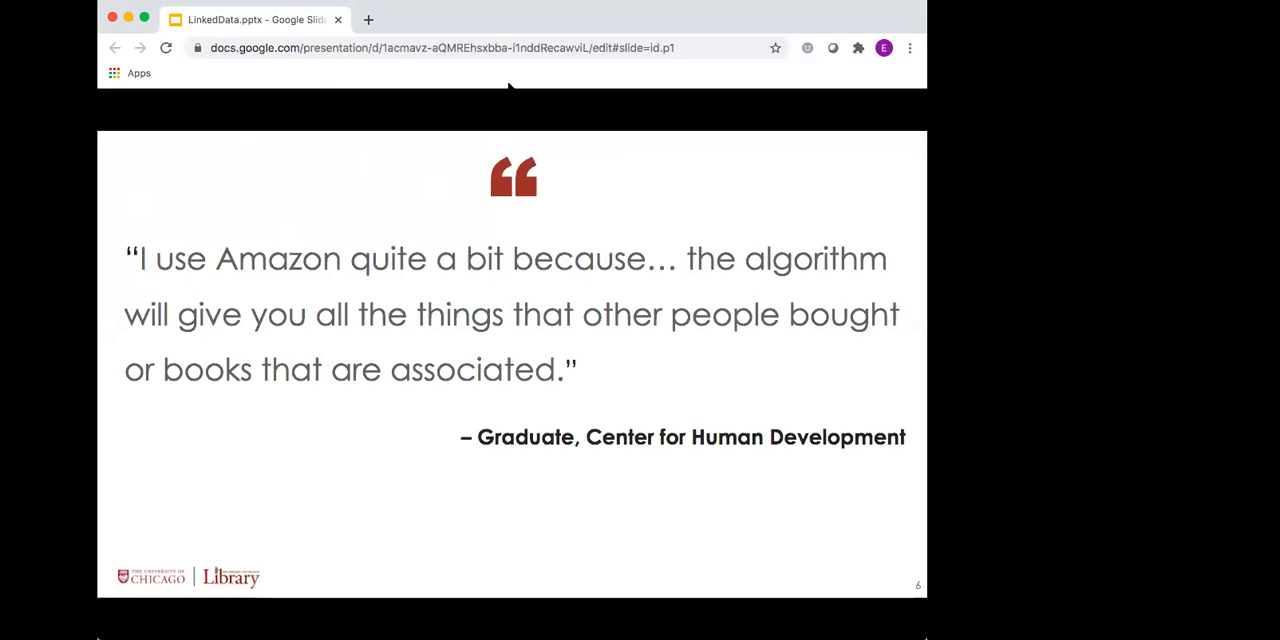
{"action": "mouse_move", "coordinate": [288, 232]}
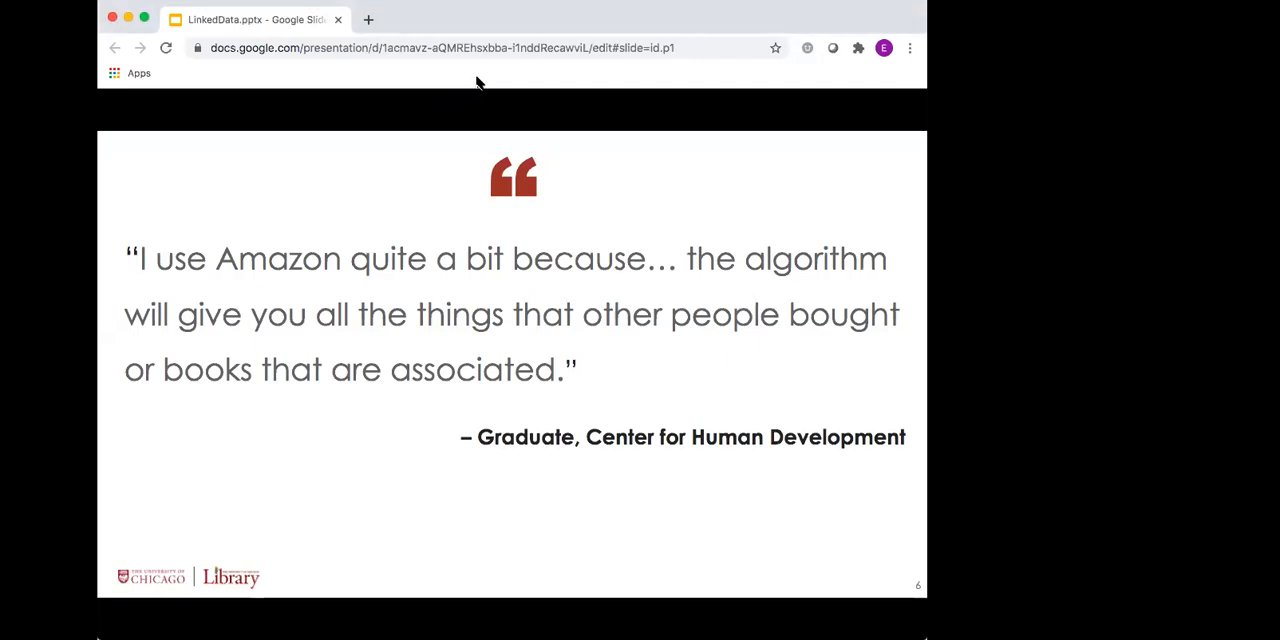
Advance to slide 7, the Philosophy graduate's Phaedo table-of-contents quote
{"action": "key", "text": "Right"}
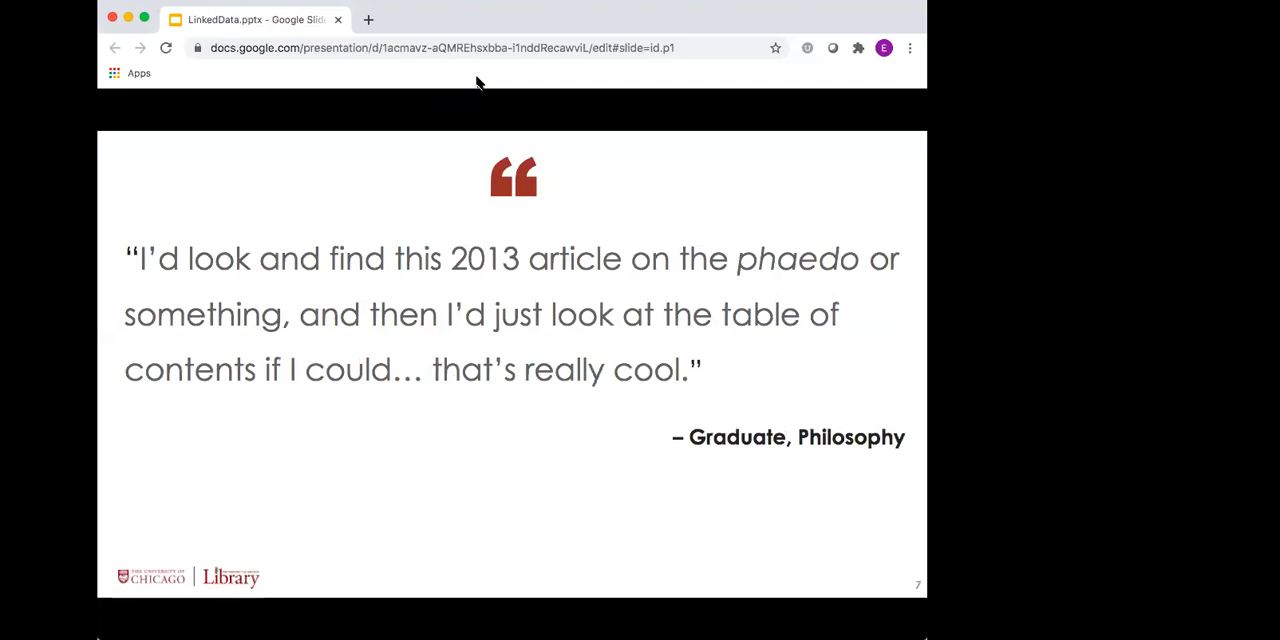
{"action": "mouse_move", "coordinate": [148, 273]}
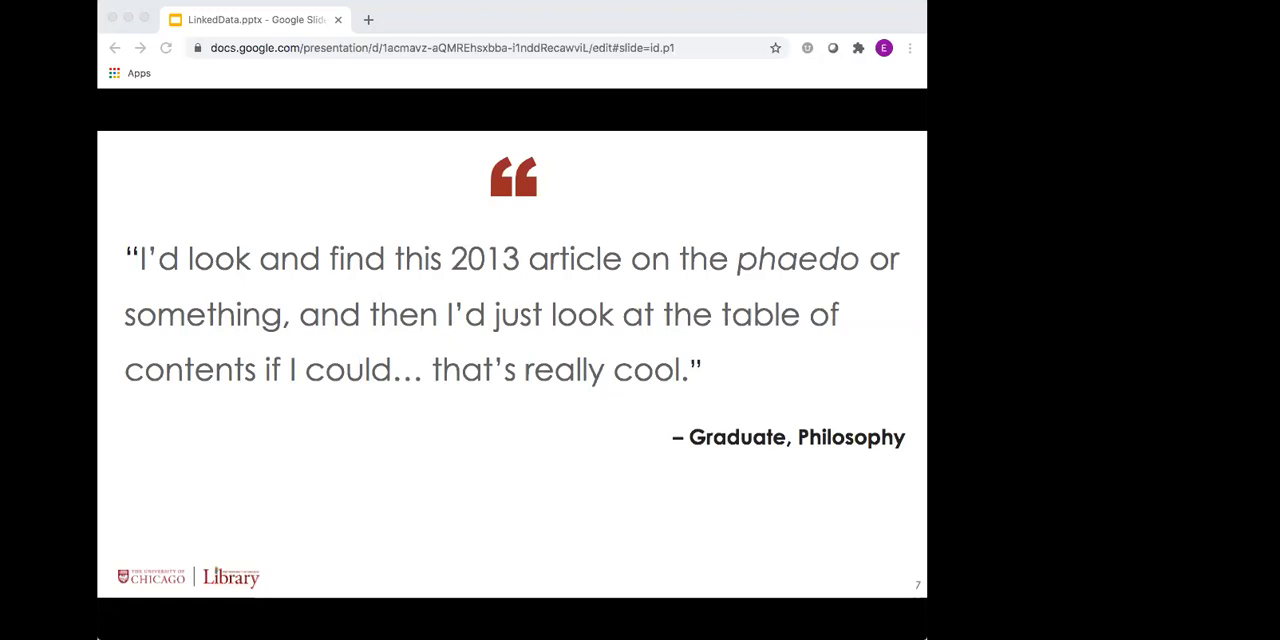
{"action": "mouse_move", "coordinate": [550, 82]}
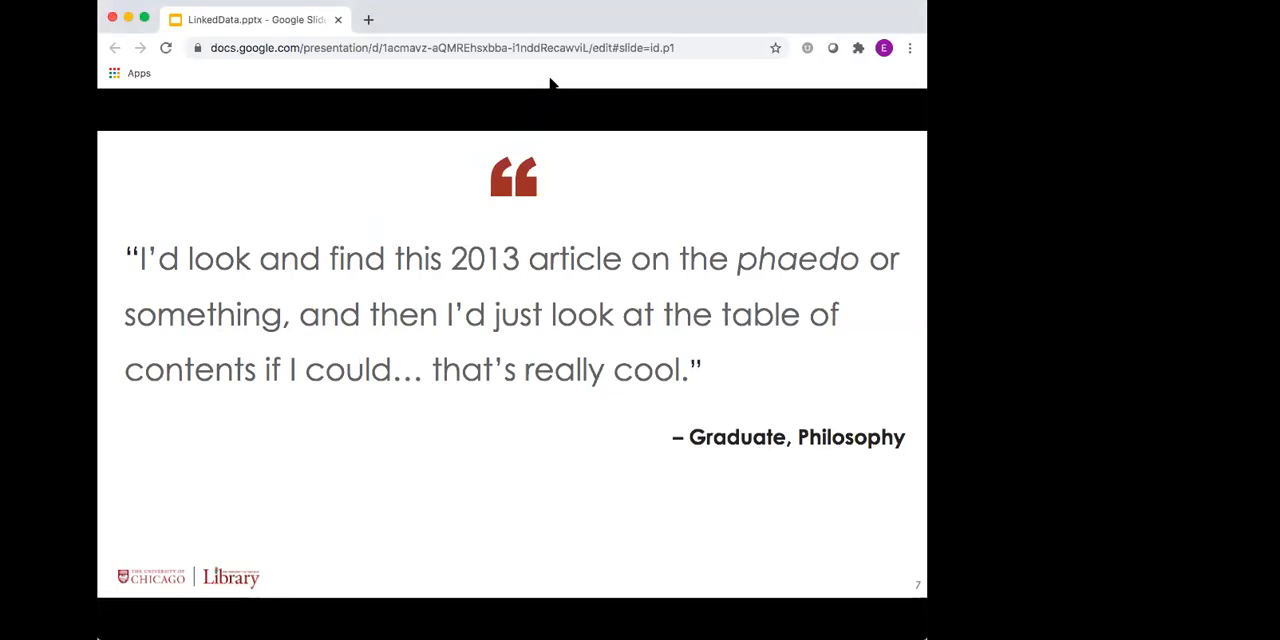
Advance to slide 8, the History undergraduate's Oxford Bibliographies quote
{"action": "key", "text": "Right"}
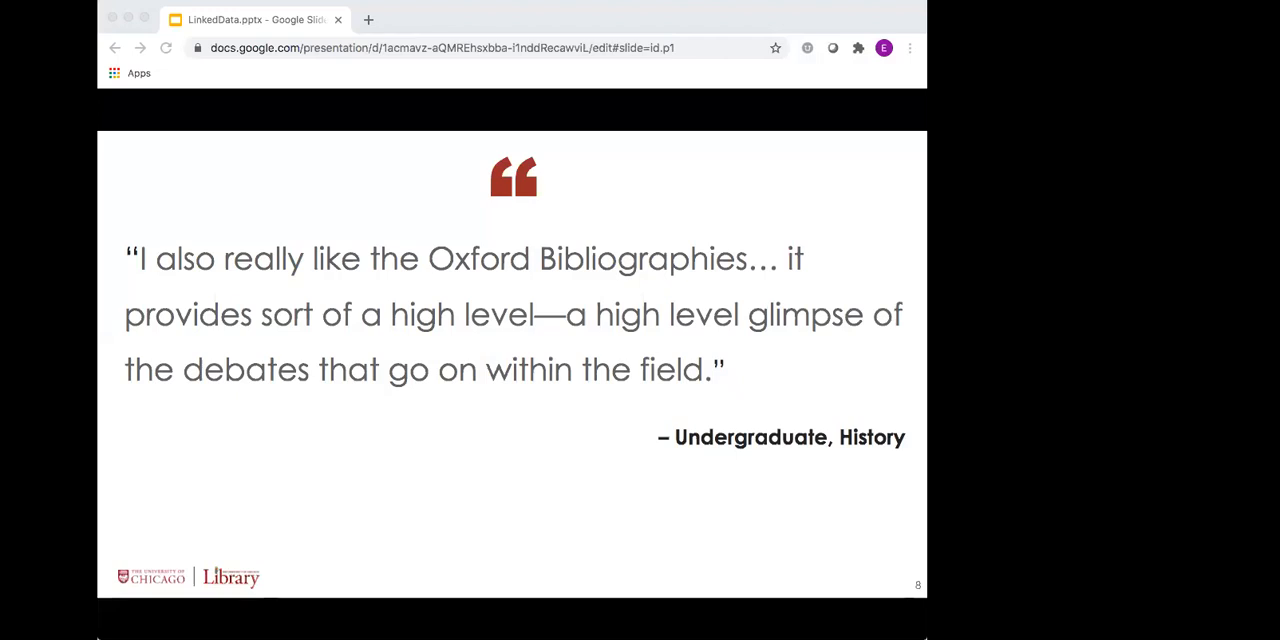
{"action": "mouse_move", "coordinate": [387, 133]}
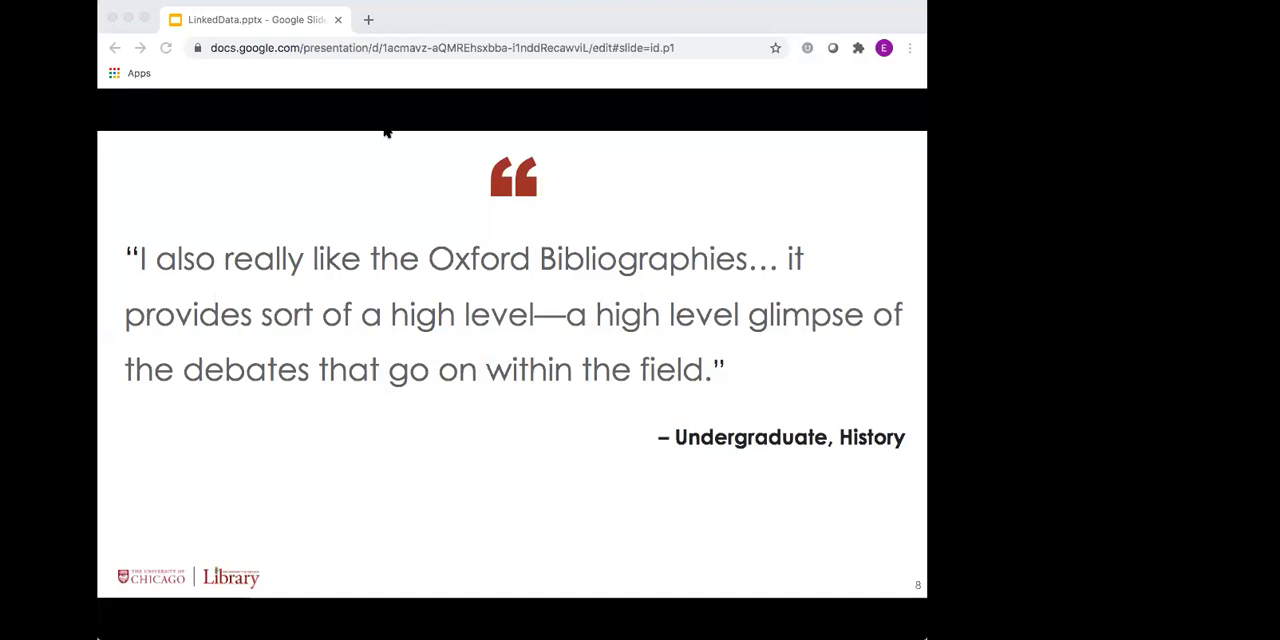
{"action": "mouse_move", "coordinate": [448, 84]}
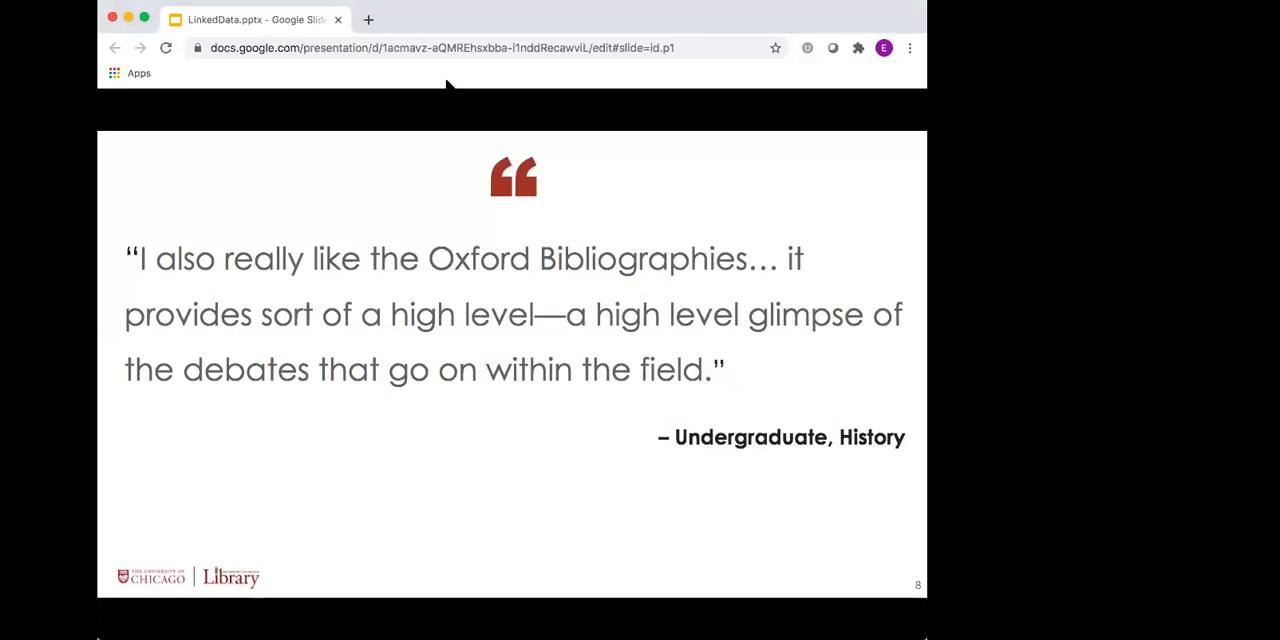
Advance to slide 9, the Social Service Administration graduate's quote on tracking authors
{"action": "key", "text": "right"}
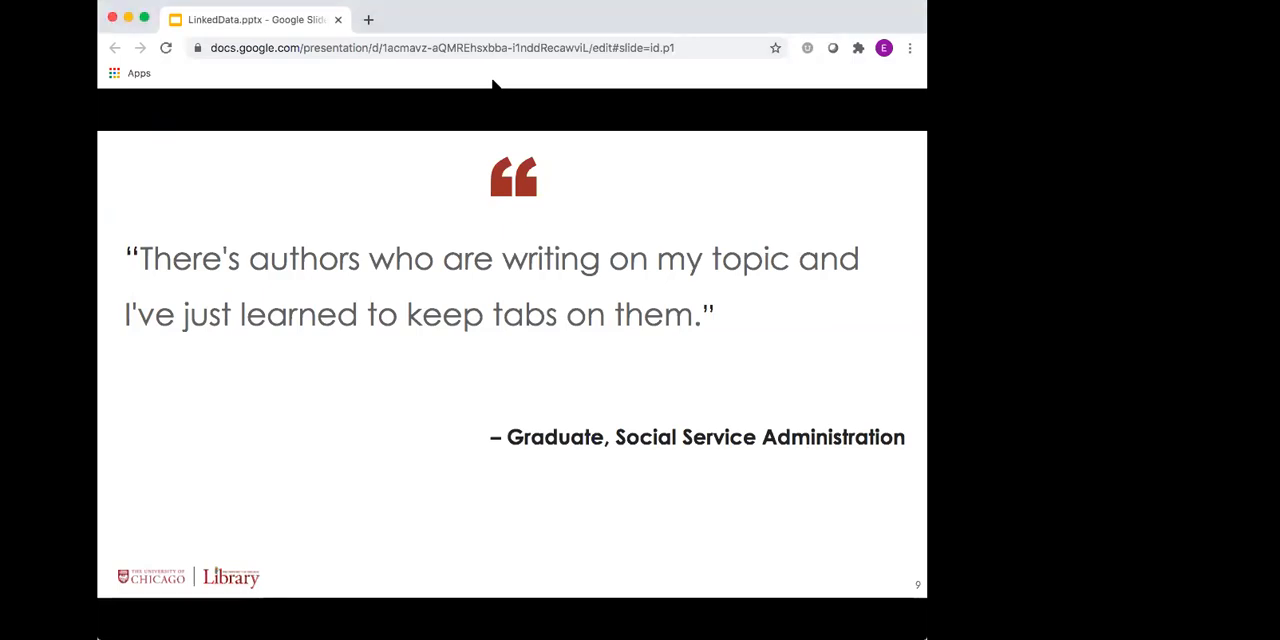
Advance to slide 10, the Astronomy graduate's quote about research groups
{"action": "key", "text": "Right"}
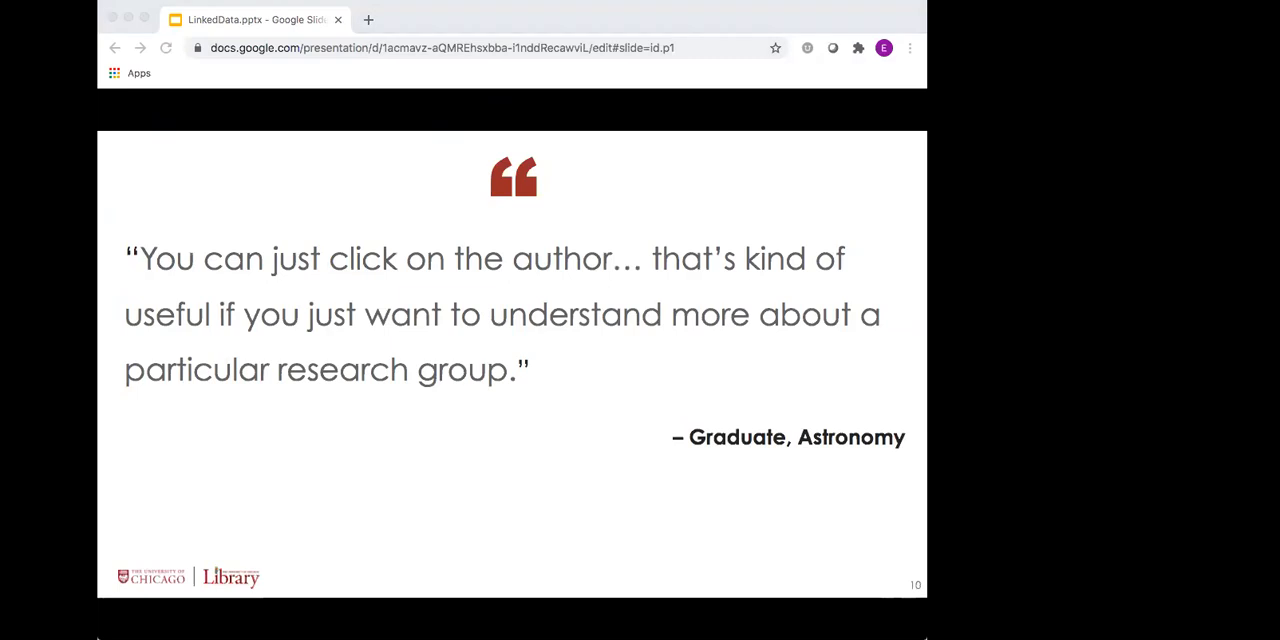
{"action": "mouse_move", "coordinate": [492, 70]}
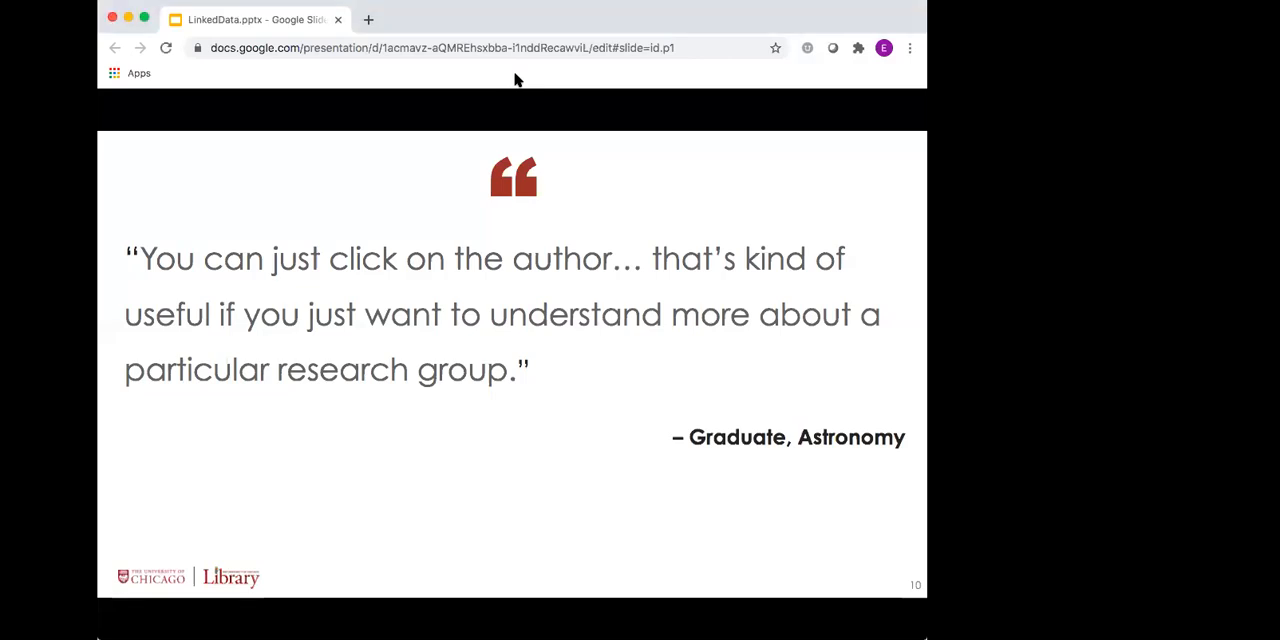
Advance to slide 11, the 'Seeking Context' section opener
{"action": "key", "text": "Right"}
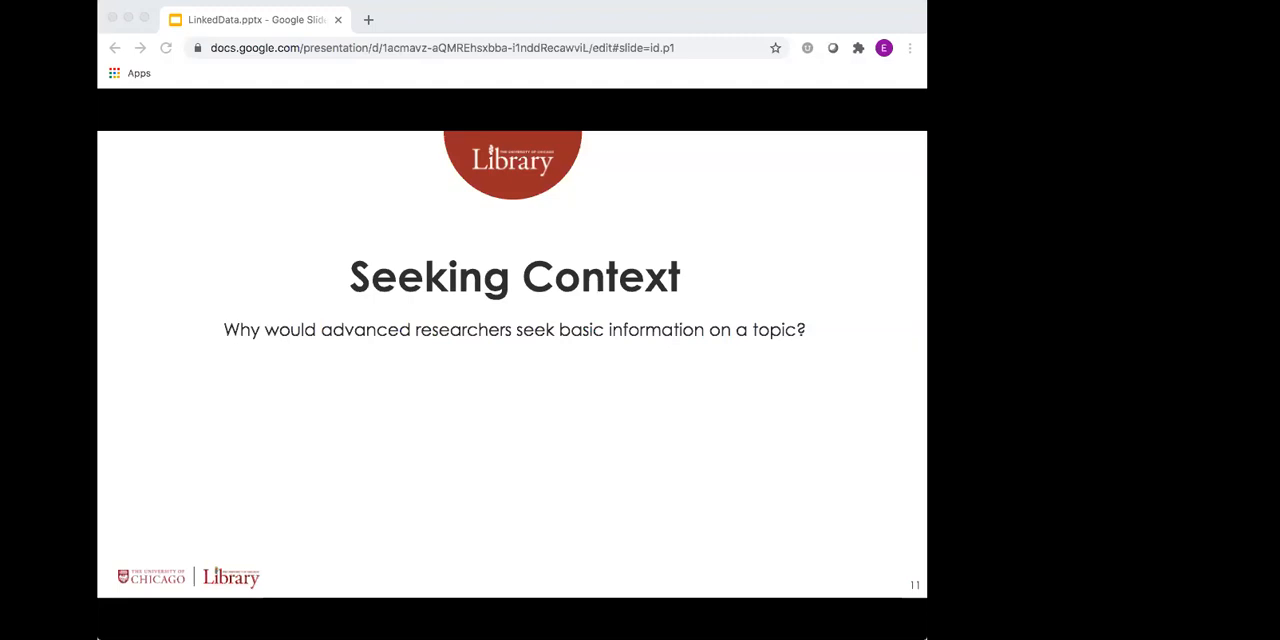
{"action": "mouse_move", "coordinate": [384, 211]}
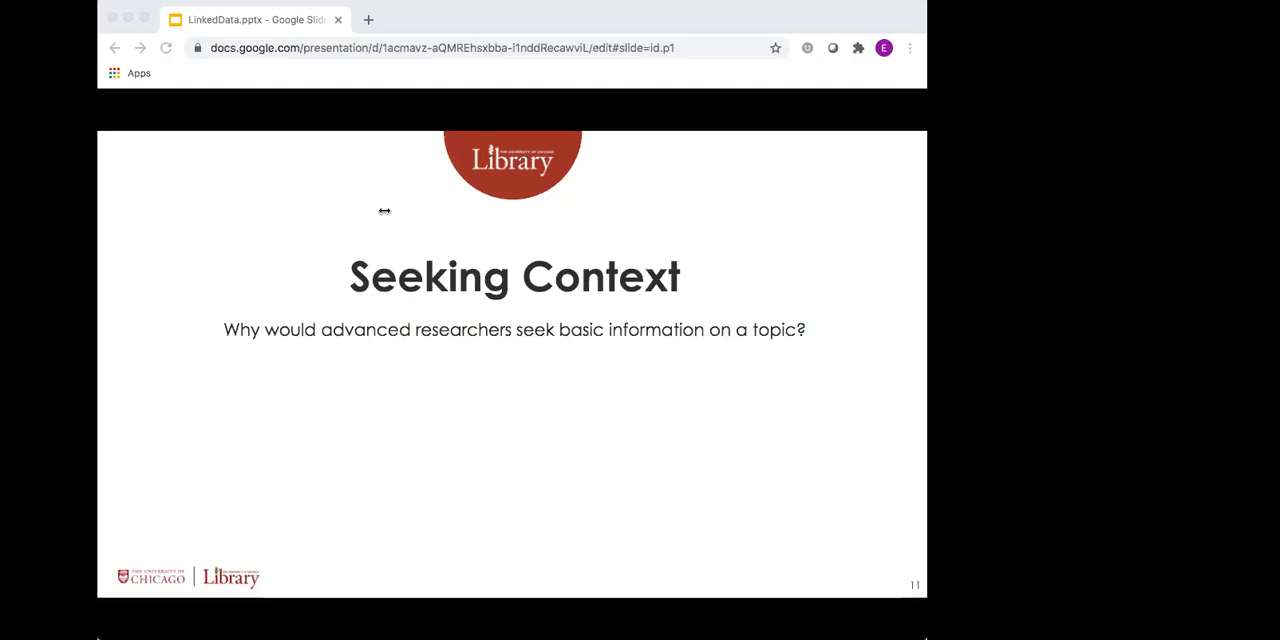
{"action": "mouse_move", "coordinate": [481, 78]}
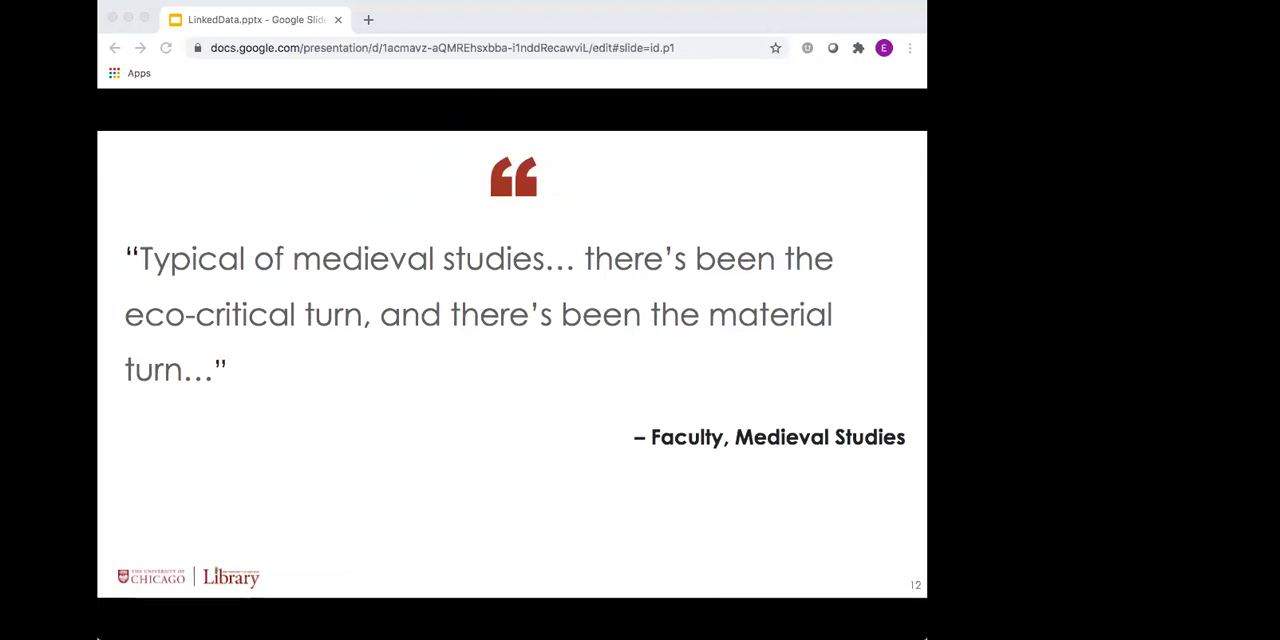
{"action": "mouse_move", "coordinate": [515, 74]}
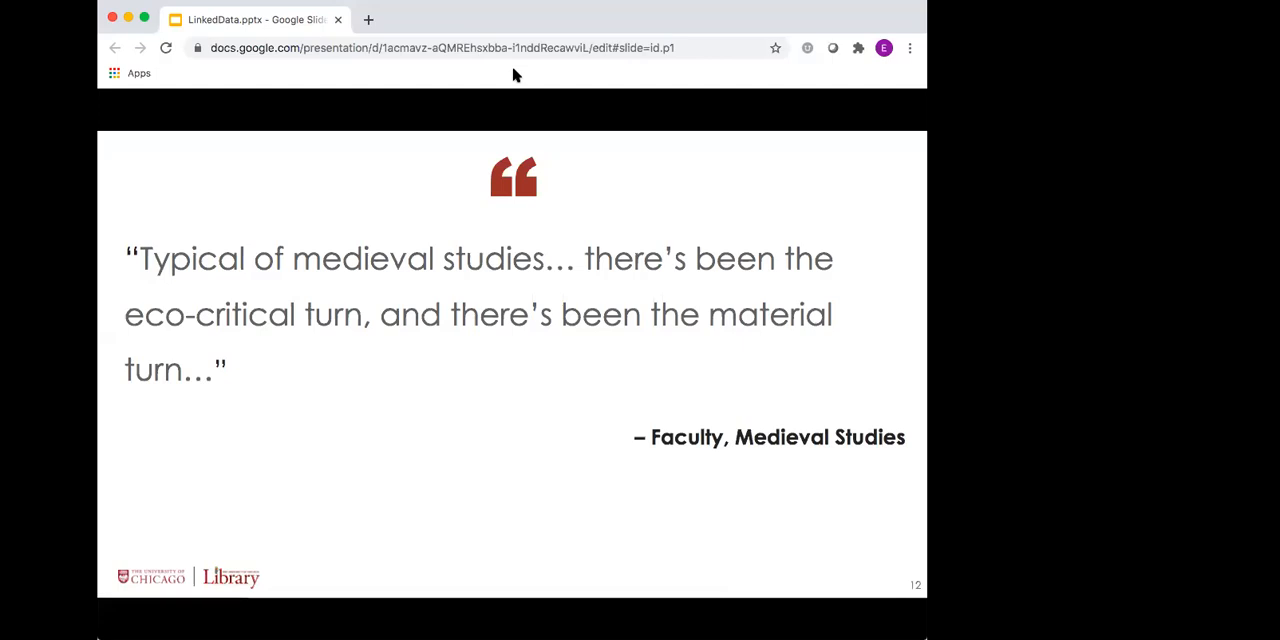
{"action": "mouse_move", "coordinate": [235, 290]}
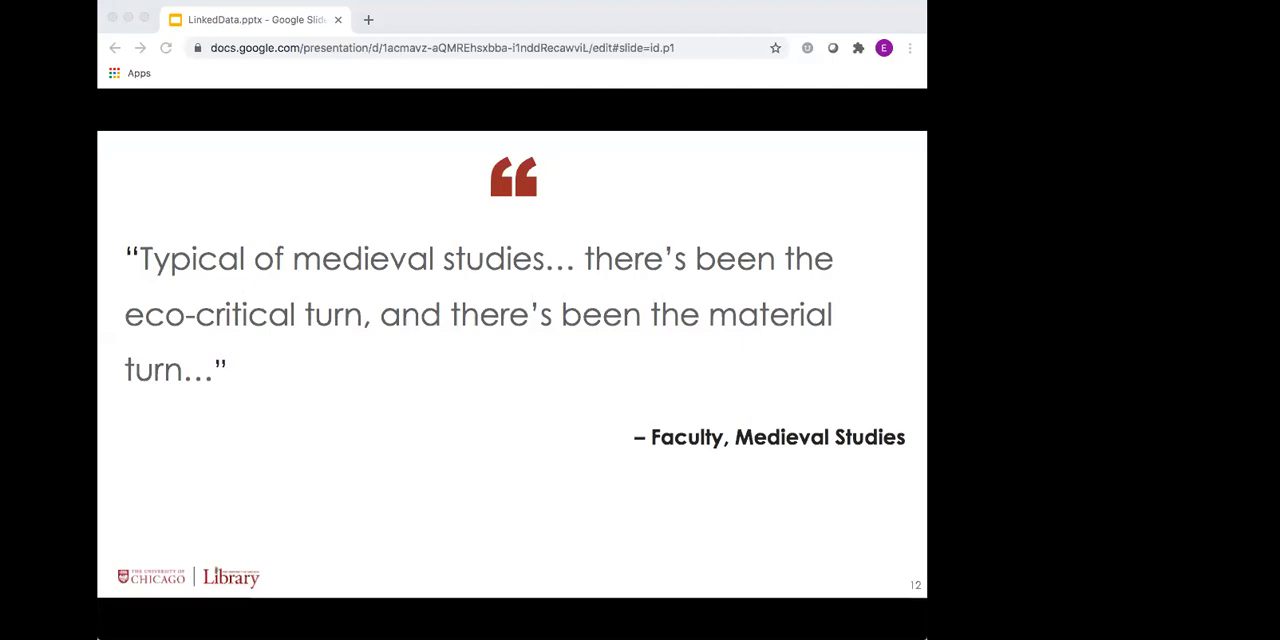
{"action": "mouse_move", "coordinate": [220, 238]}
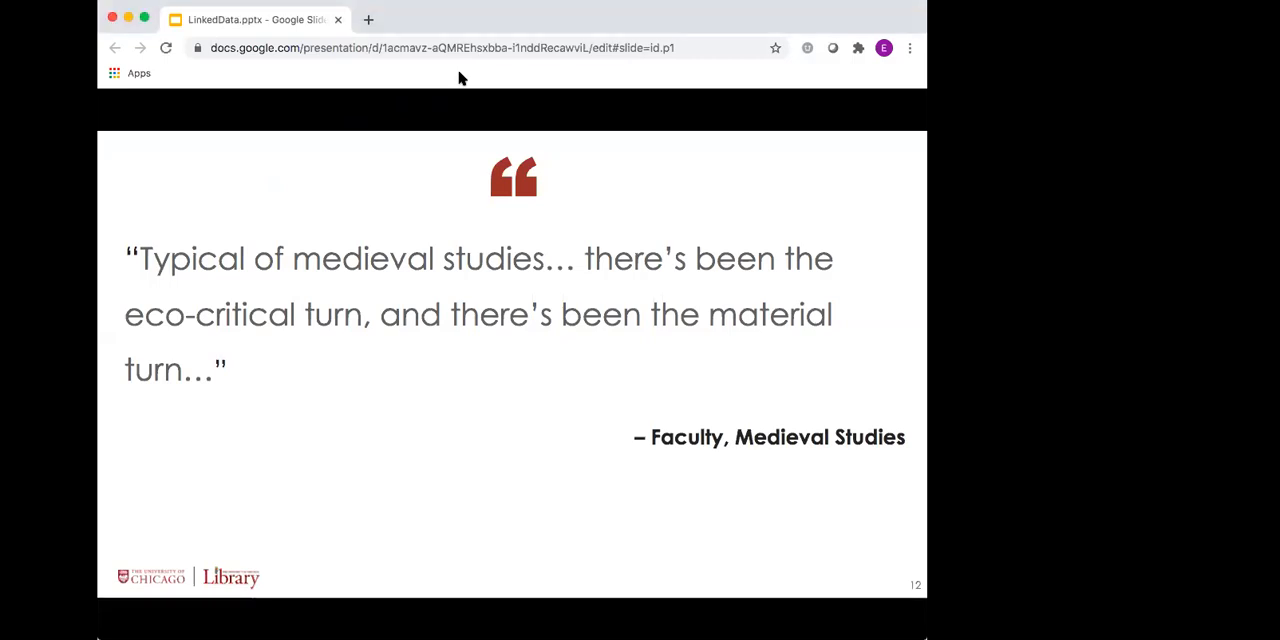
Advance to slide 13, the astronomy quote about instrumentationalists and telescopes
{"action": "key", "text": "Right"}
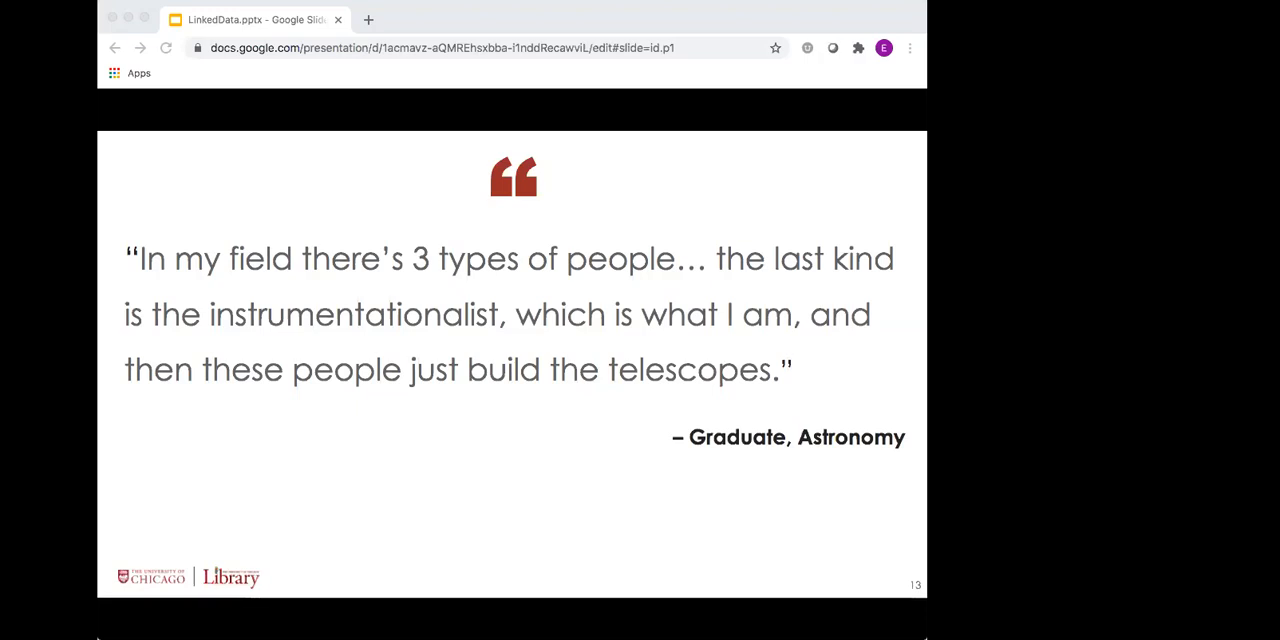
{"action": "mouse_move", "coordinate": [390, 55]}
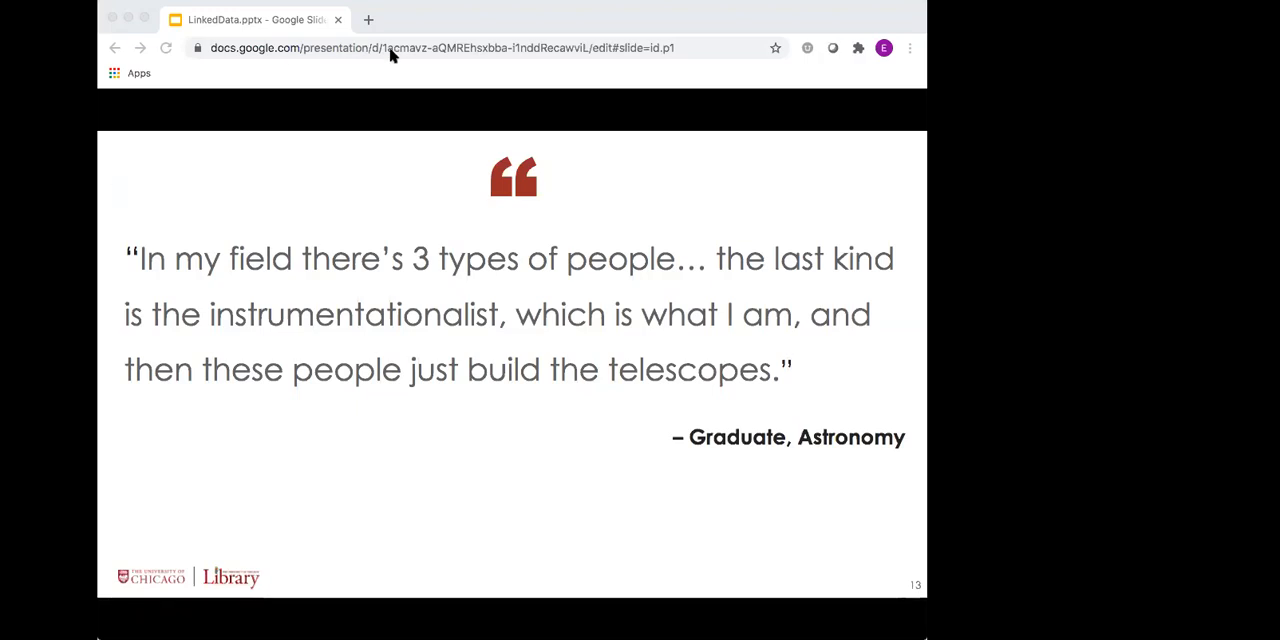
{"action": "mouse_move", "coordinate": [446, 71]}
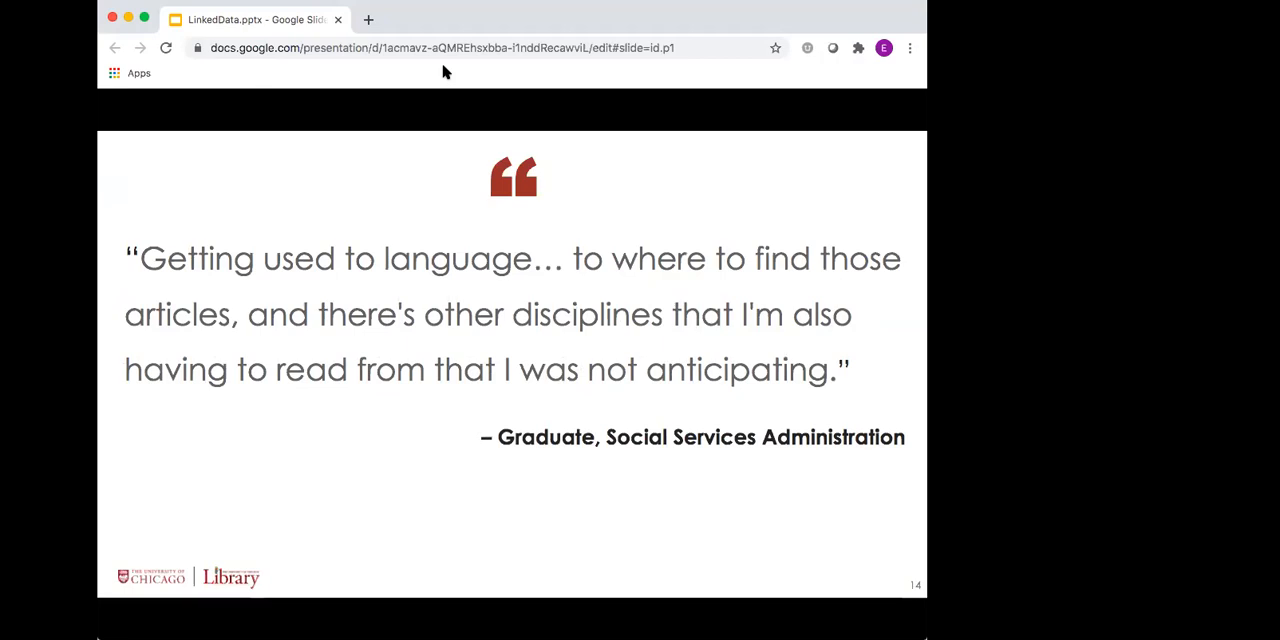
{"action": "mouse_move", "coordinate": [308, 202]}
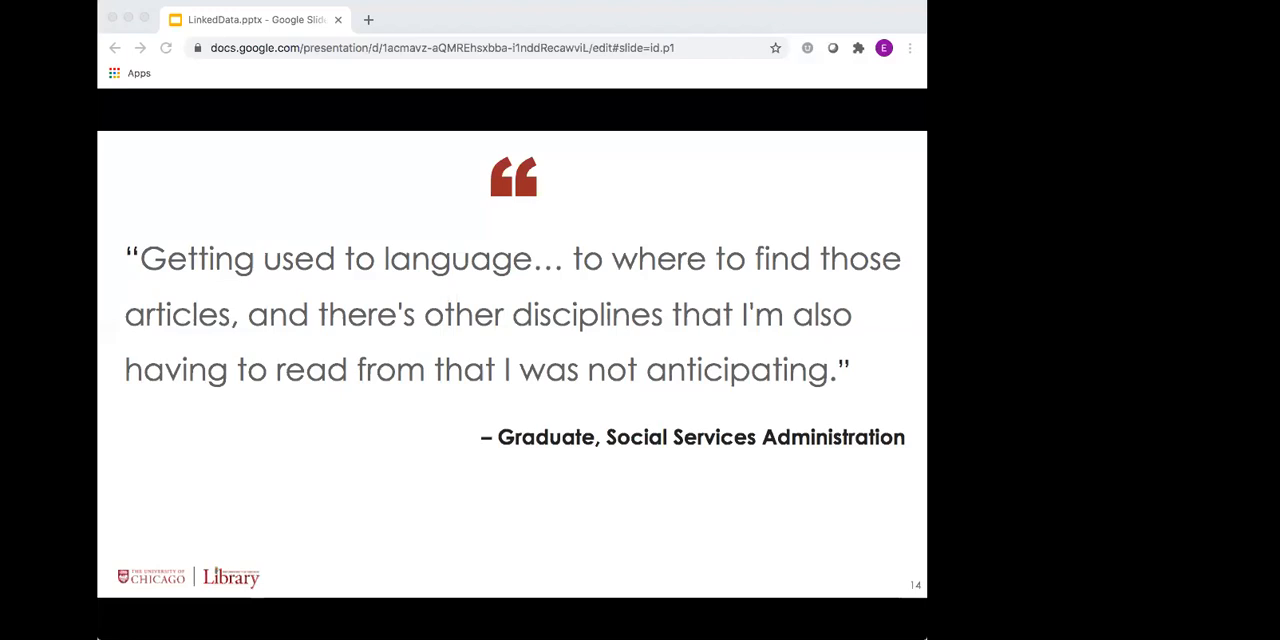
{"action": "mouse_move", "coordinate": [437, 83]}
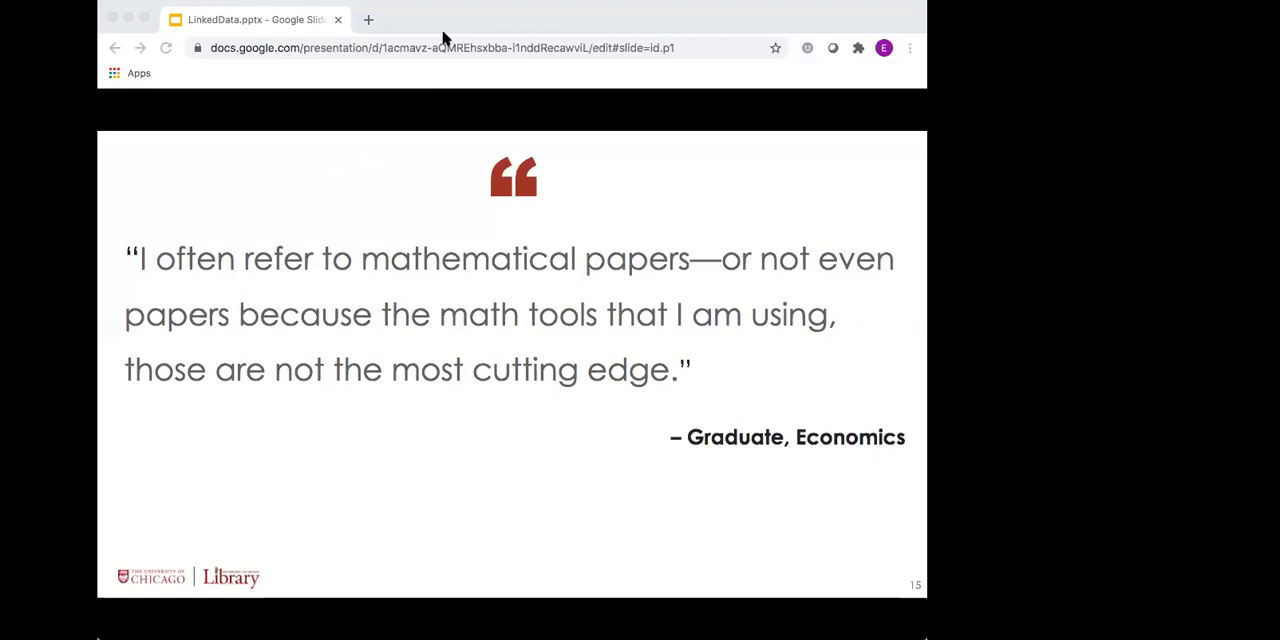
{"action": "mouse_move", "coordinate": [478, 80]}
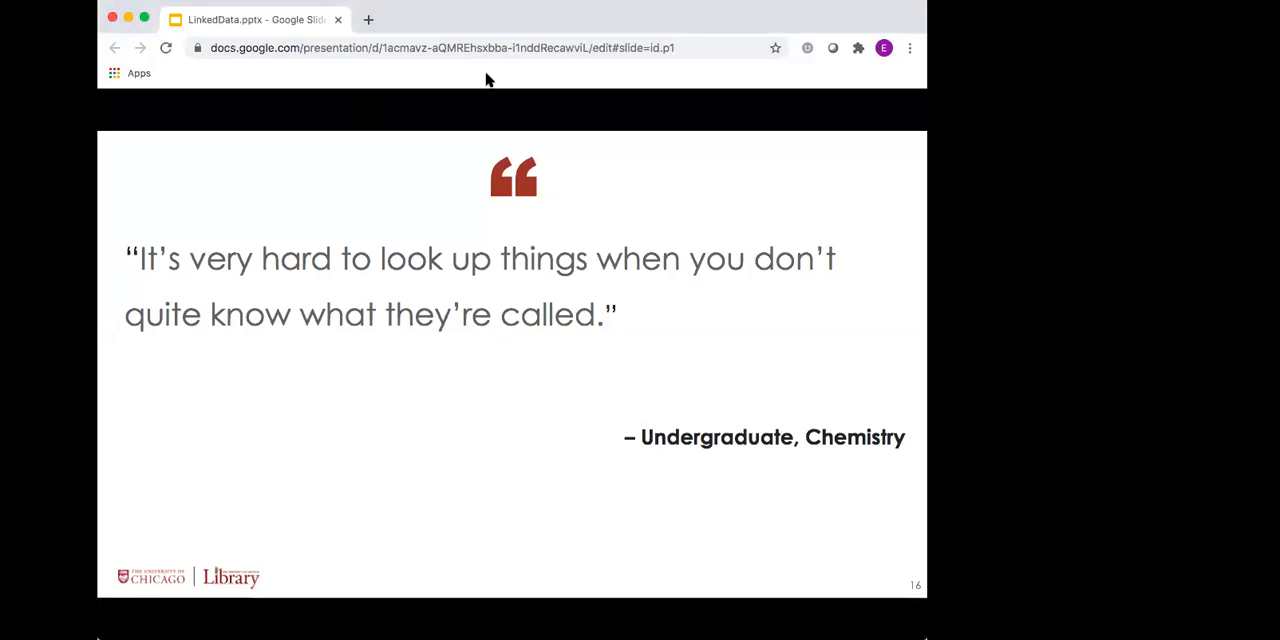
Advance to slide 17, the Paleontology faculty quote on incomplete search terms
{"action": "key", "text": "Right"}
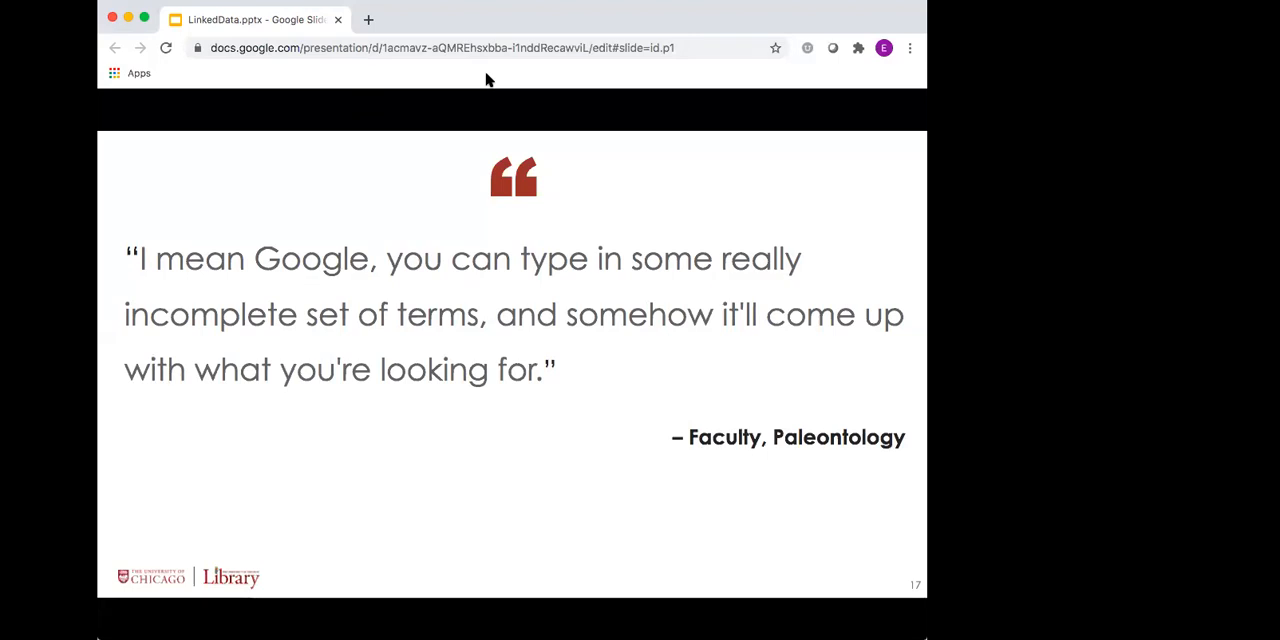
Advance to slide 18, the 'User Research and Linked Data' section title
{"action": "key", "text": "Right"}
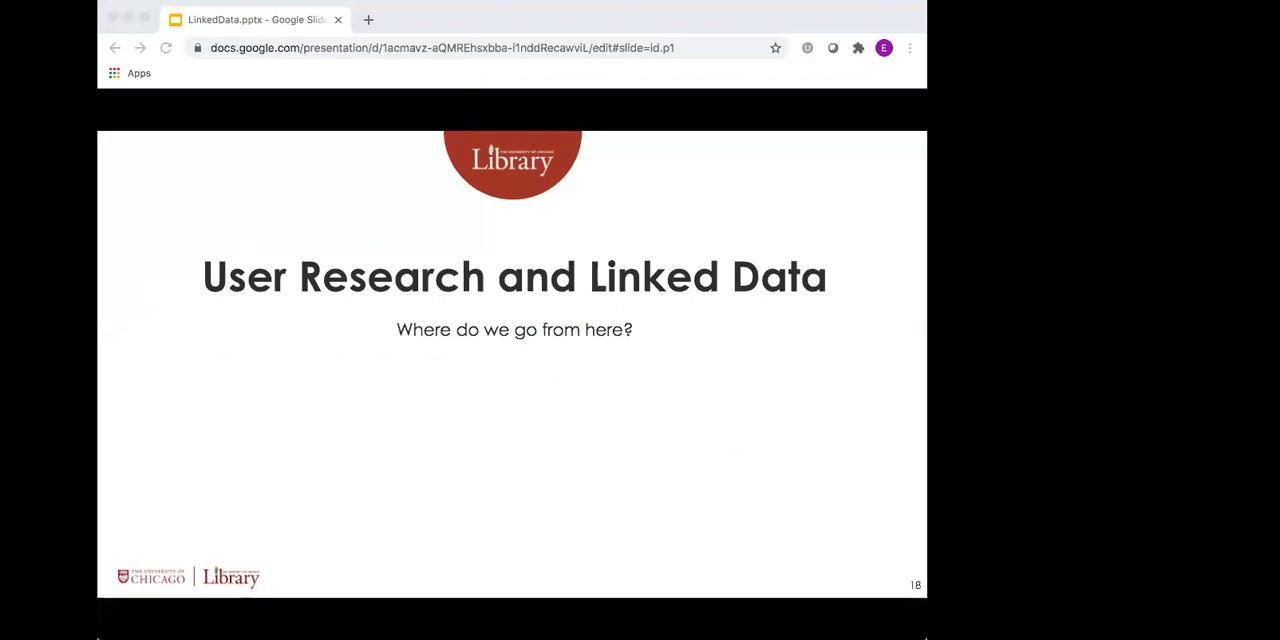
{"action": "mouse_move", "coordinate": [438, 76]}
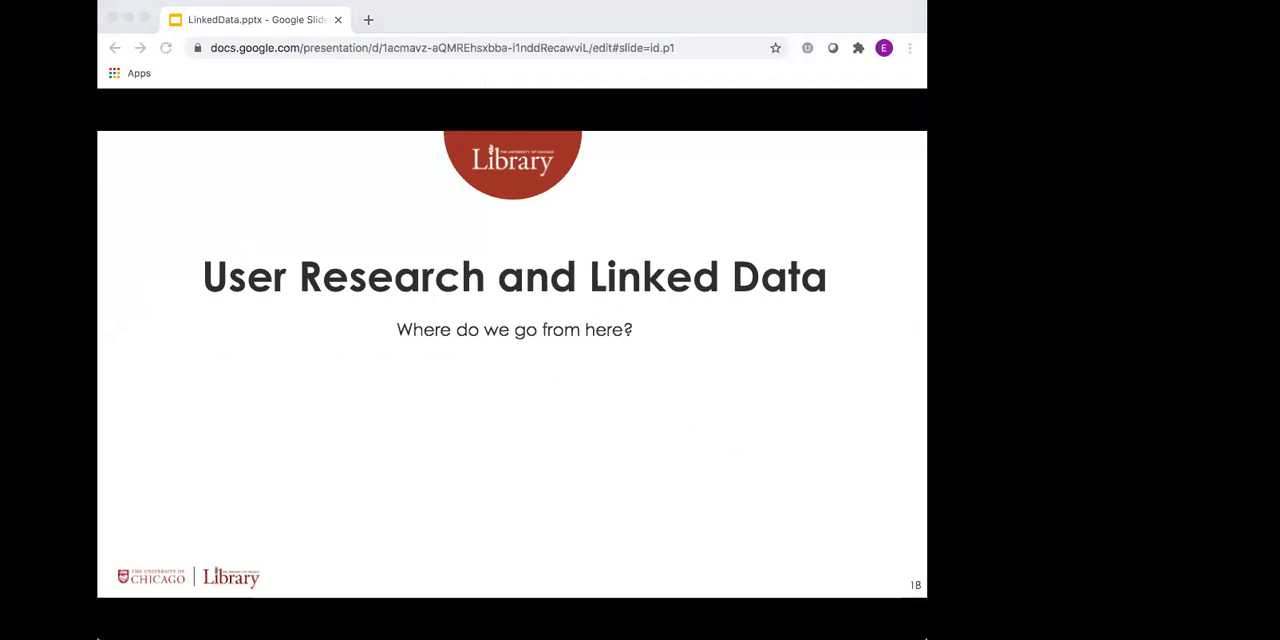
{"action": "mouse_move", "coordinate": [438, 82]}
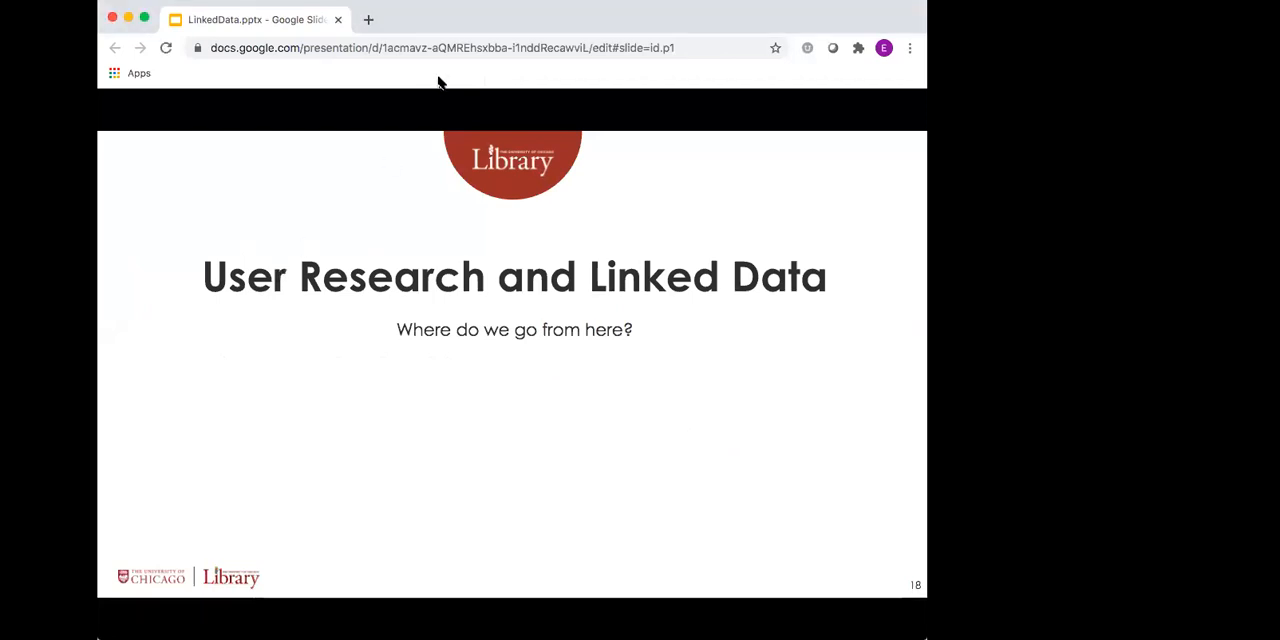
Advance to slide 19, the Evolutionary Biology graduate's Google Scholar quote
{"action": "key", "text": "right"}
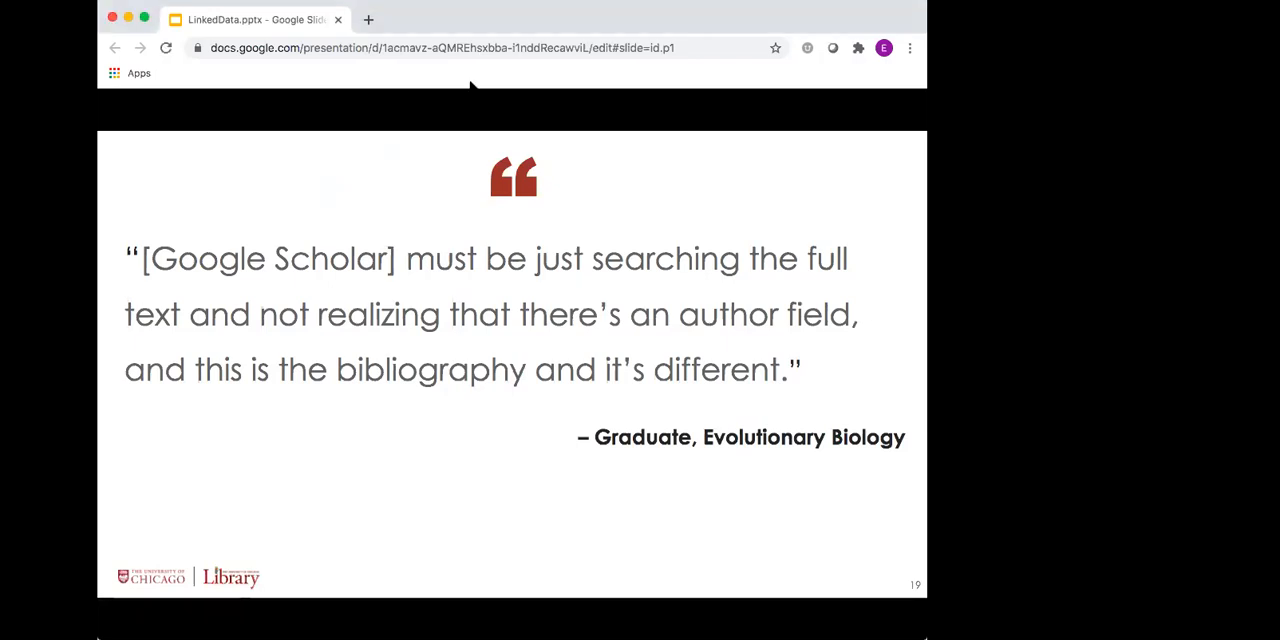
Advance to slide 20, the Medieval Studies faculty quote calling the catalog a starting point
{"action": "key", "text": "Right"}
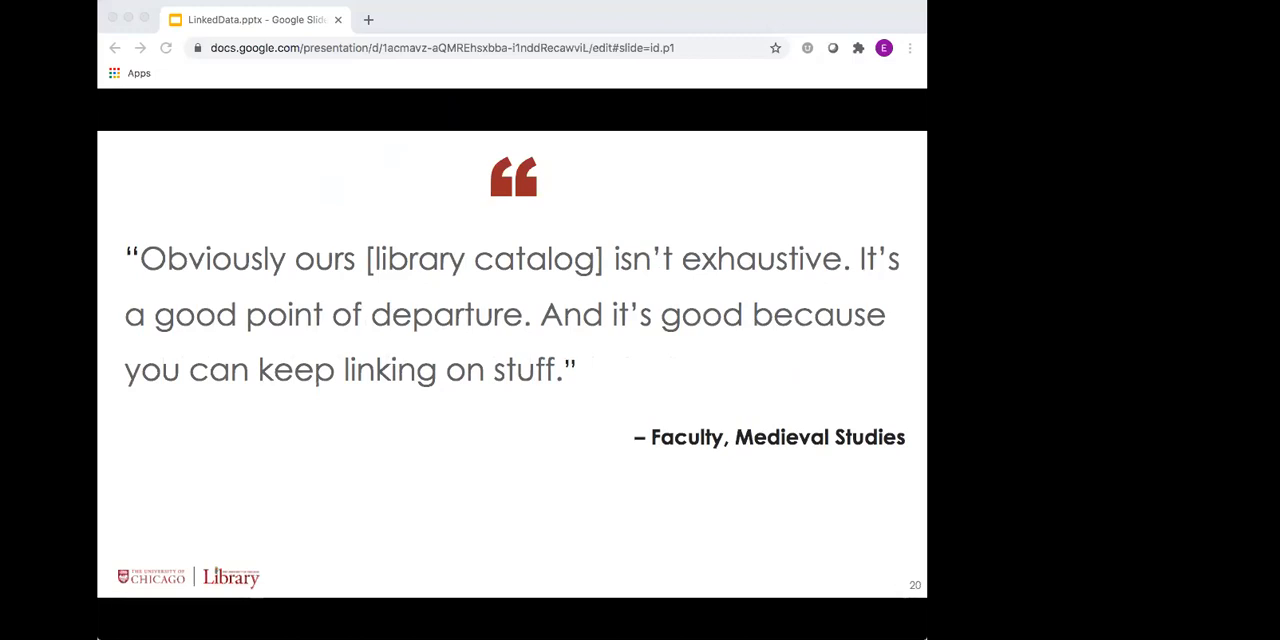
{"action": "mouse_move", "coordinate": [505, 83]}
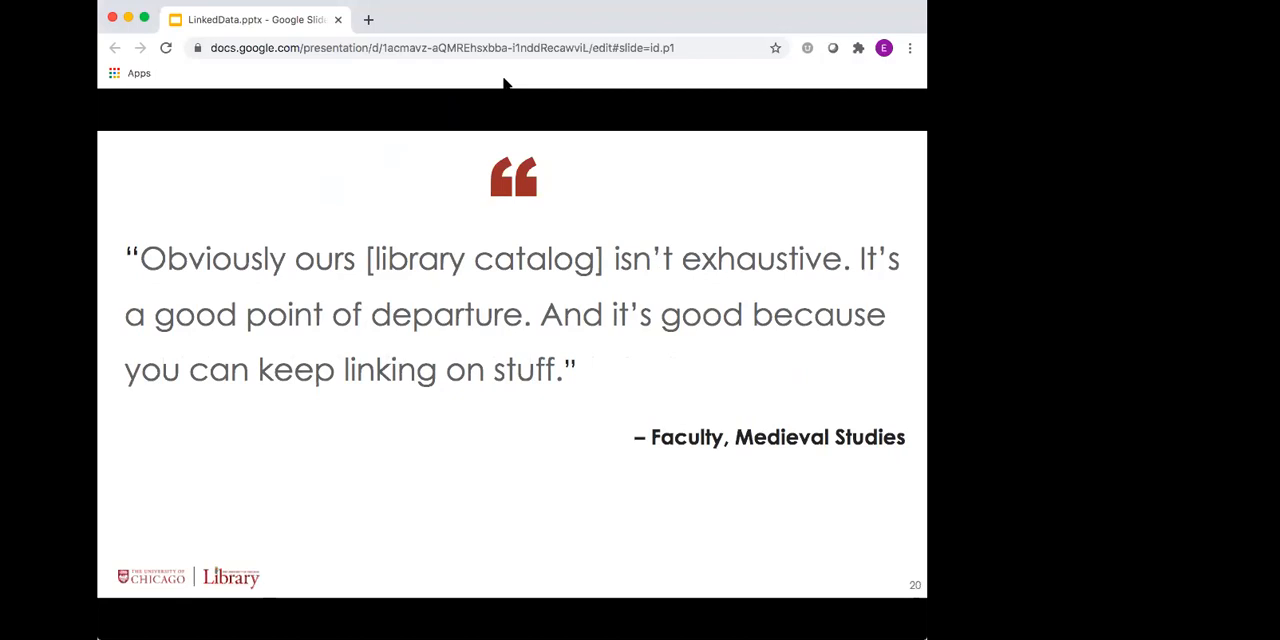
{"action": "mouse_move", "coordinate": [207, 248]}
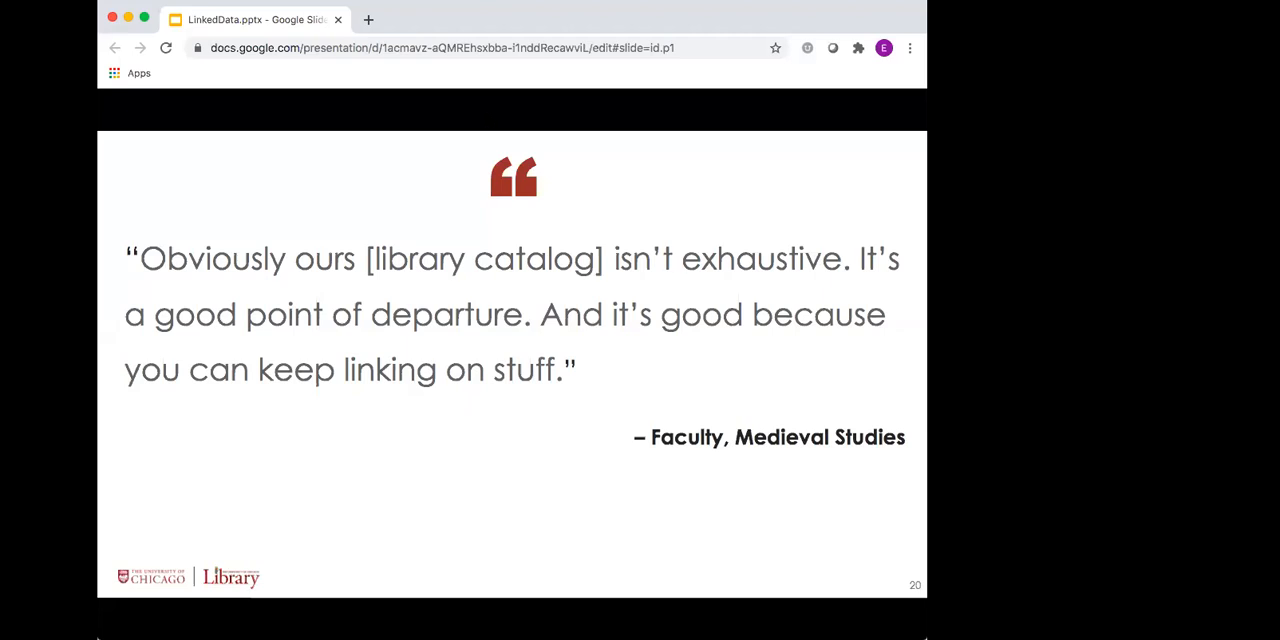
Advance to slide 21, the Future research list on testing links and browses
{"action": "key", "text": "right"}
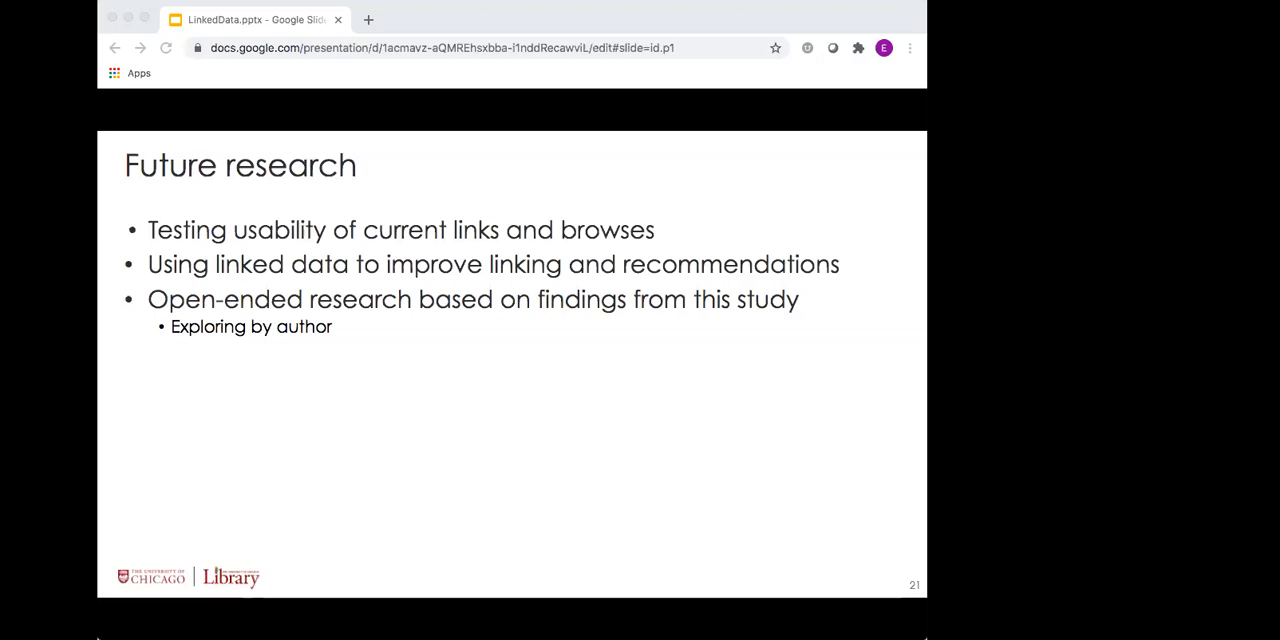
{"action": "mouse_move", "coordinate": [587, 8]}
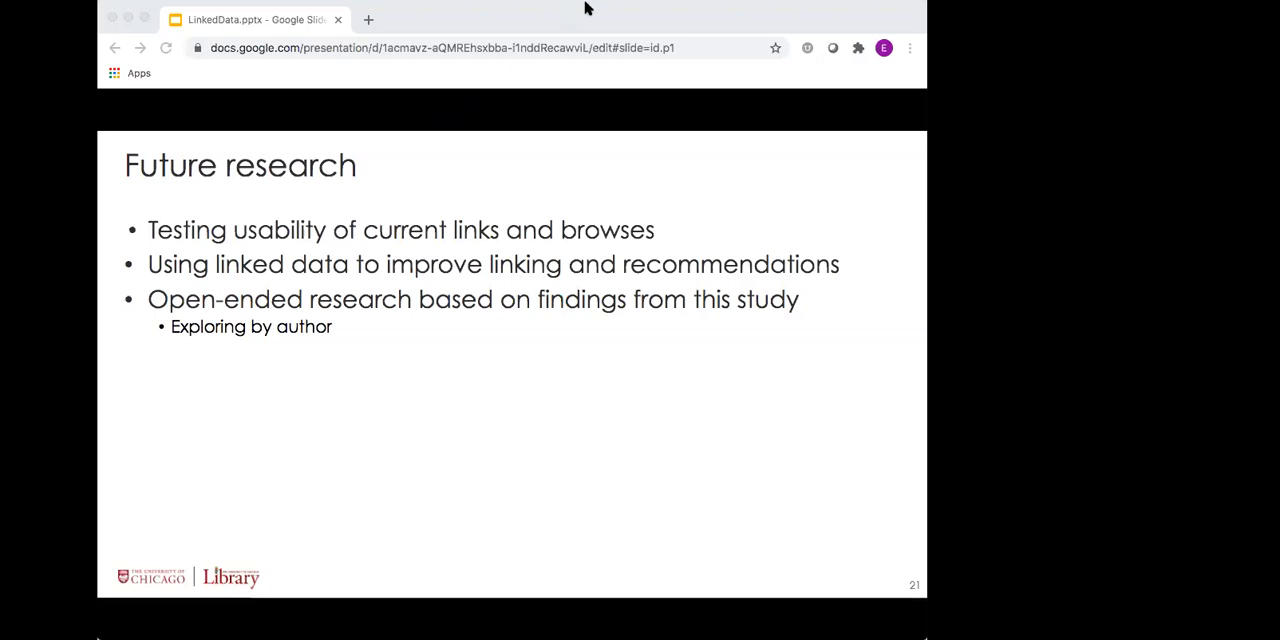
{"action": "mouse_move", "coordinate": [595, 15]}
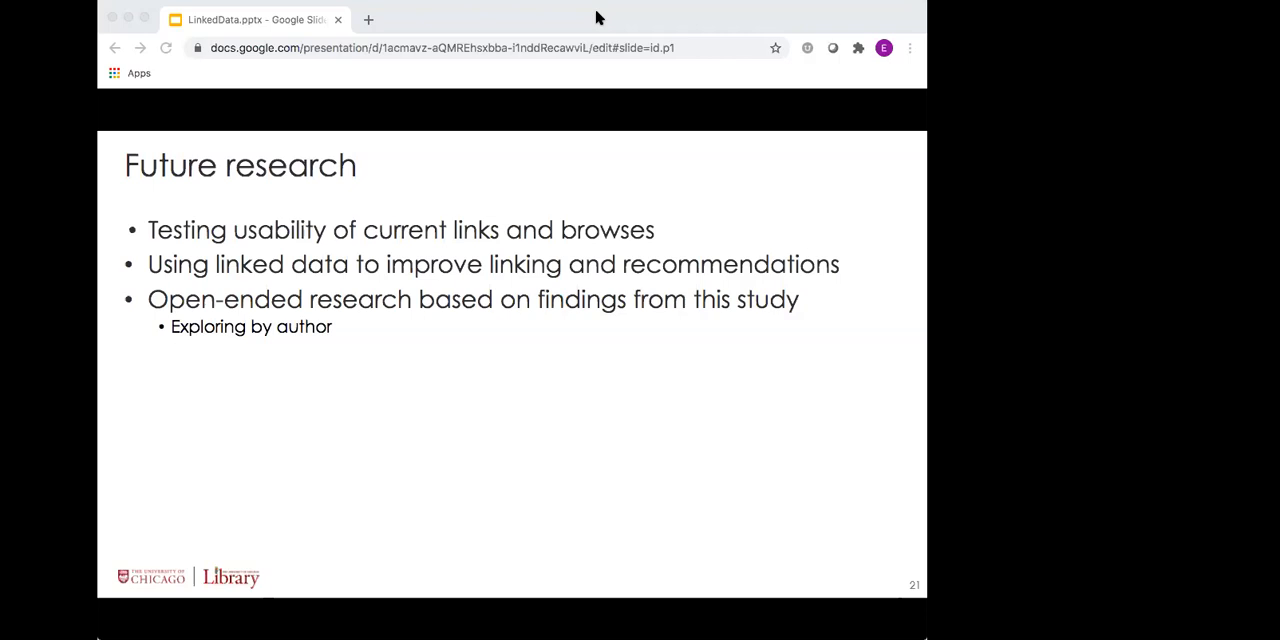
{"action": "mouse_move", "coordinate": [640, 83]}
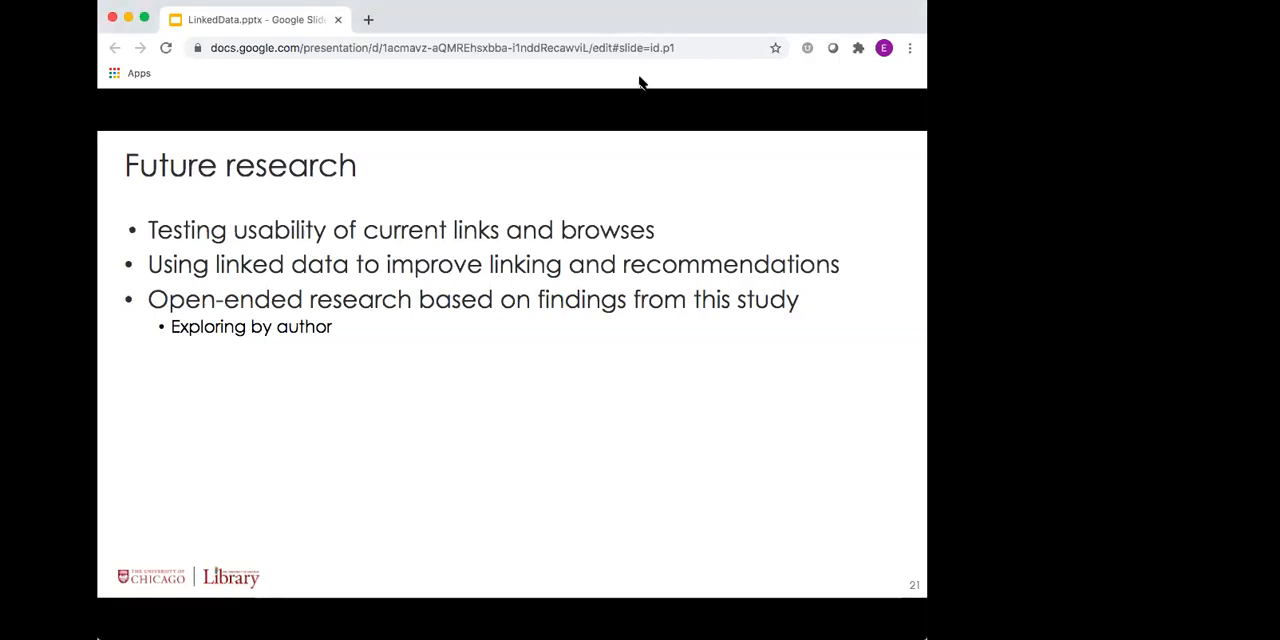
Advance to slide 22, the closing Thank You slide inviting questions
{"action": "key", "text": "Down"}
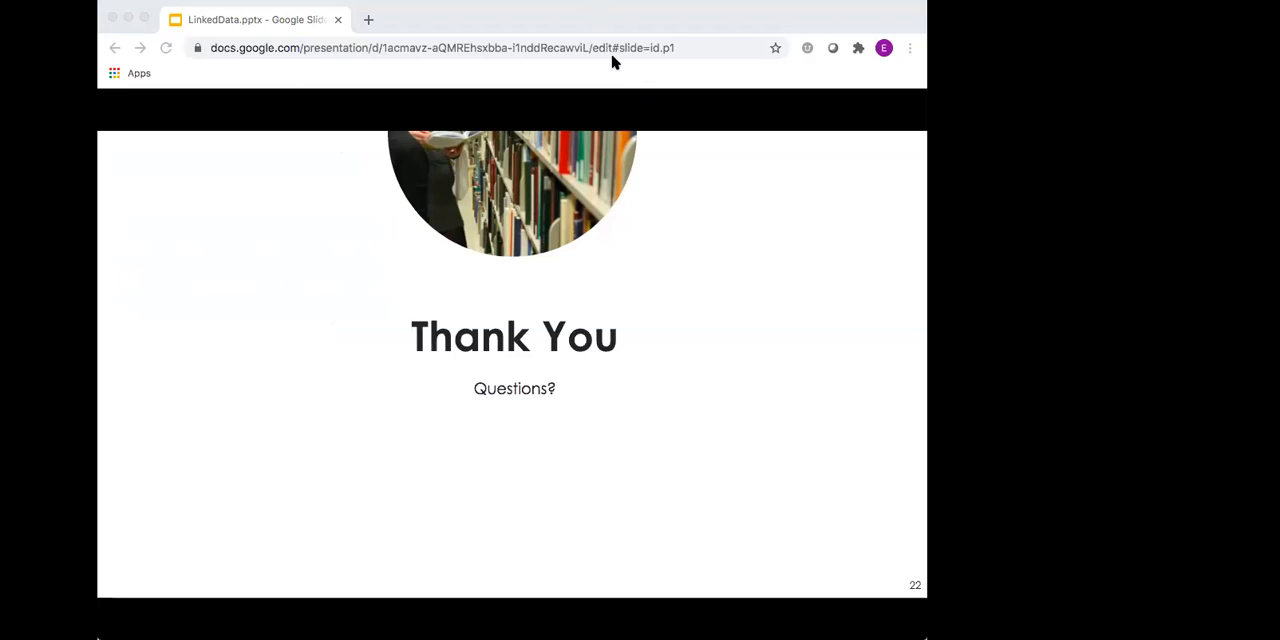
{"action": "mouse_move", "coordinate": [379, 260]}
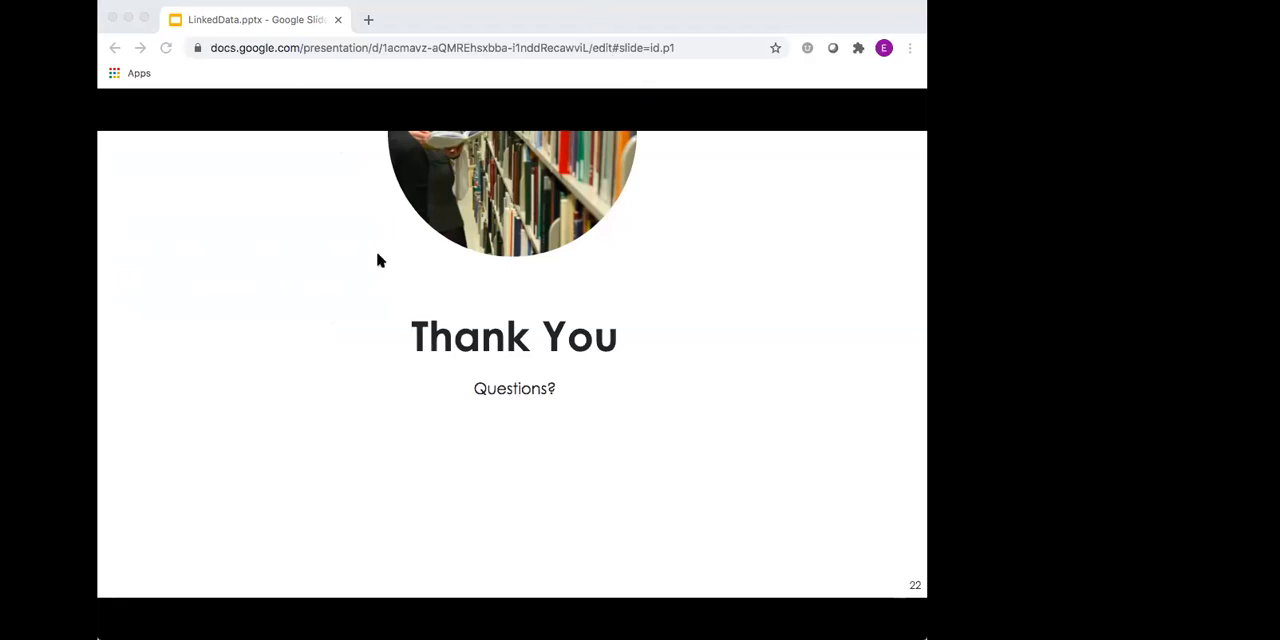
{"action": "mouse_move", "coordinate": [286, 172]}
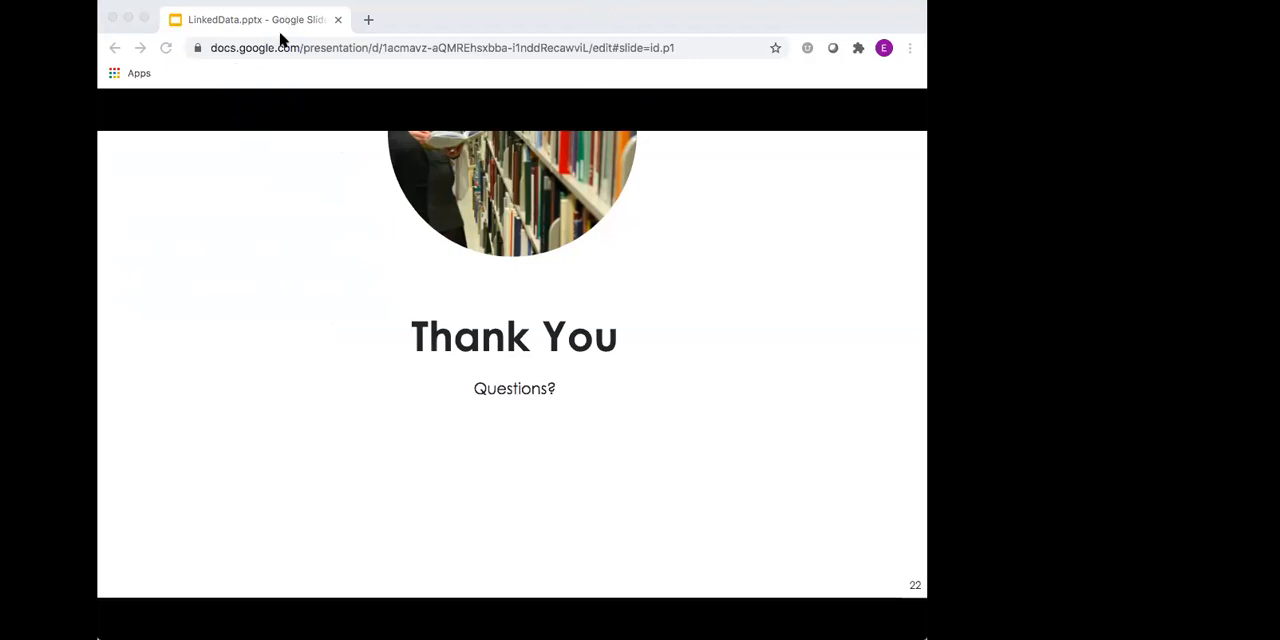
{"action": "mouse_move", "coordinate": [500, 56]}
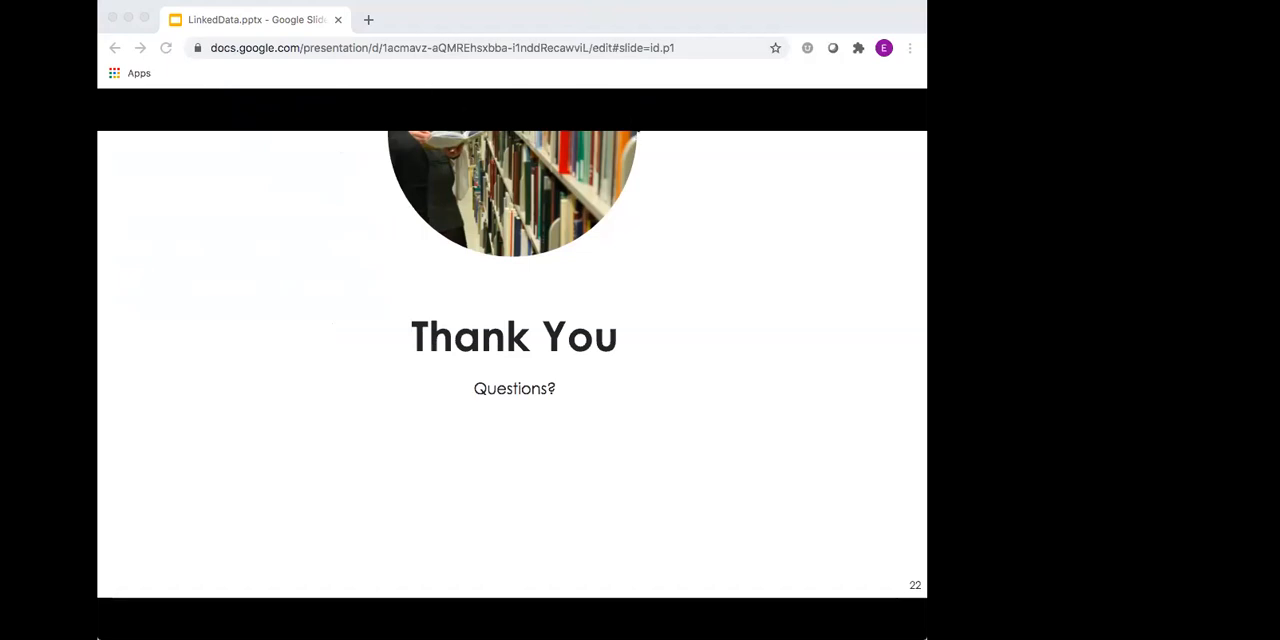
{"action": "mouse_move", "coordinate": [766, 172]}
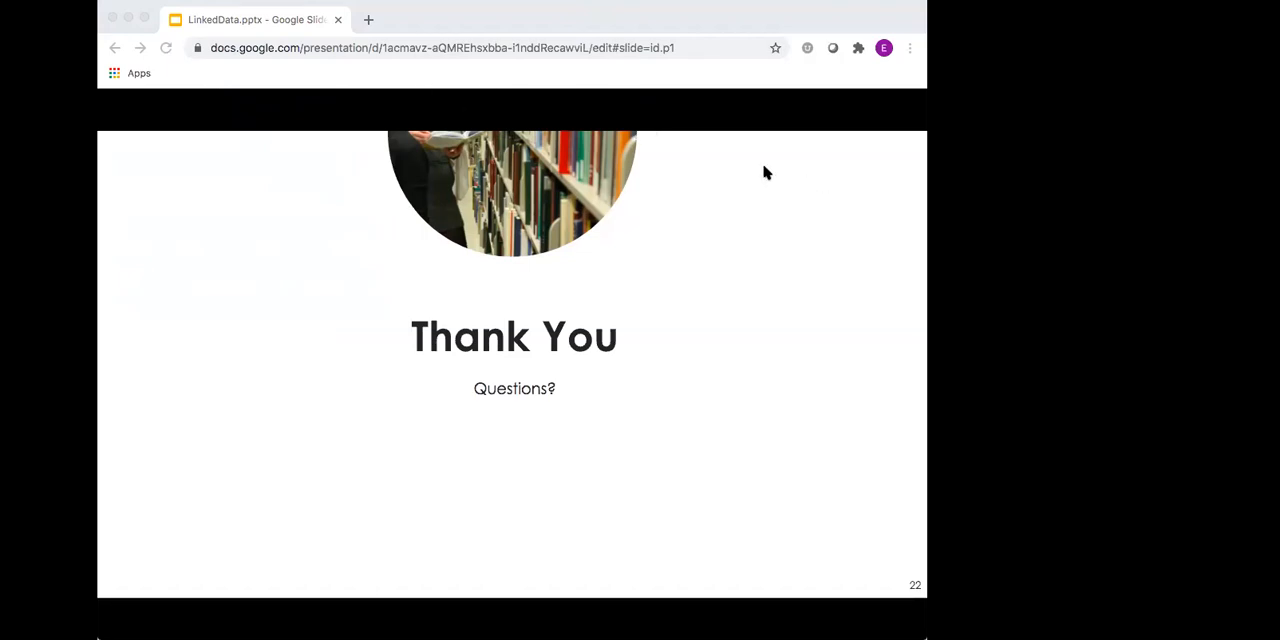
{"action": "mouse_move", "coordinate": [632, 192]}
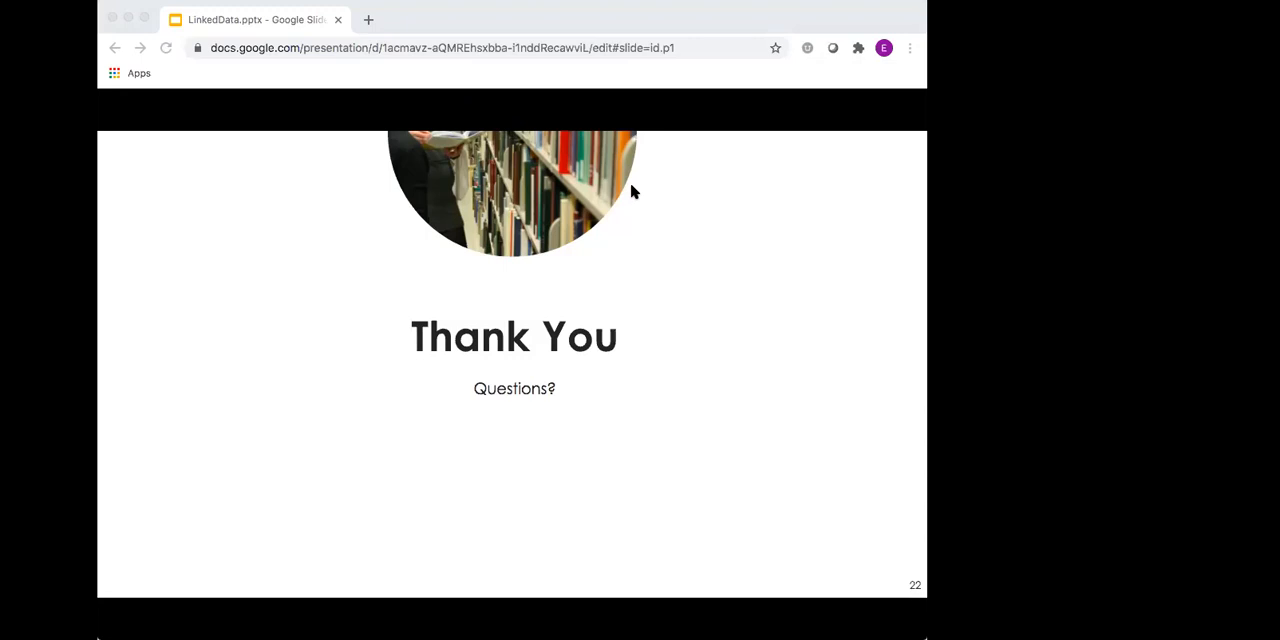
{"action": "mouse_move", "coordinate": [638, 197]}
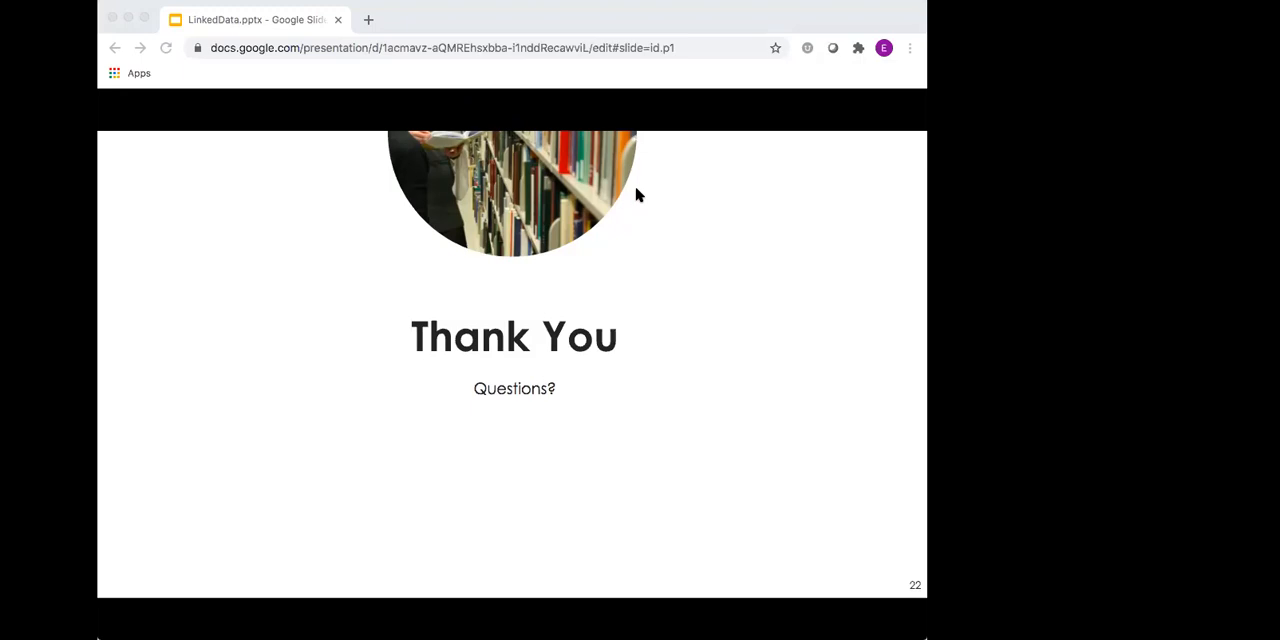
{"action": "mouse_move", "coordinate": [192, 22]}
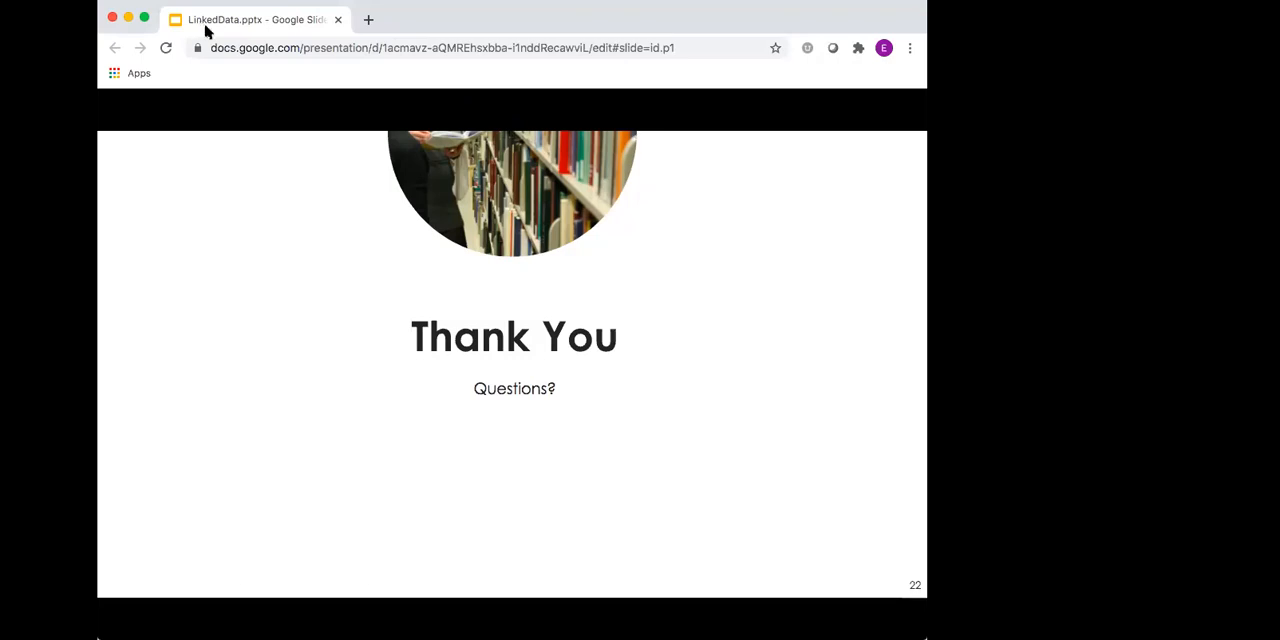
{"action": "mouse_move", "coordinate": [205, 30]}
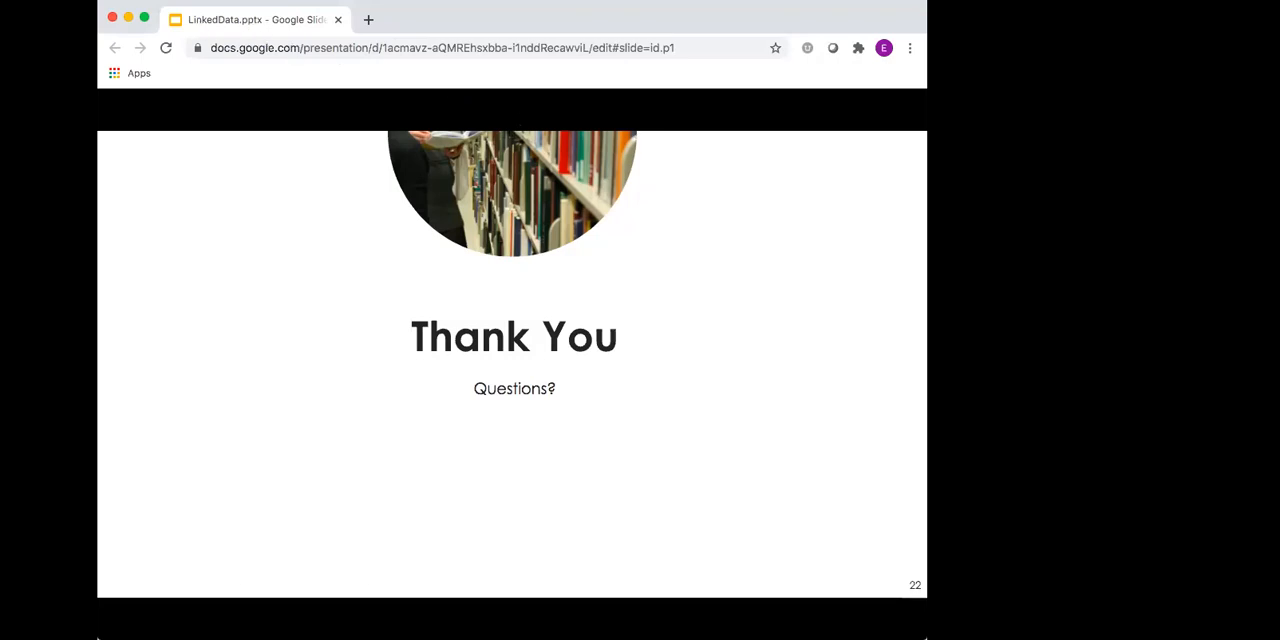
{"action": "mouse_move", "coordinate": [638, 192]}
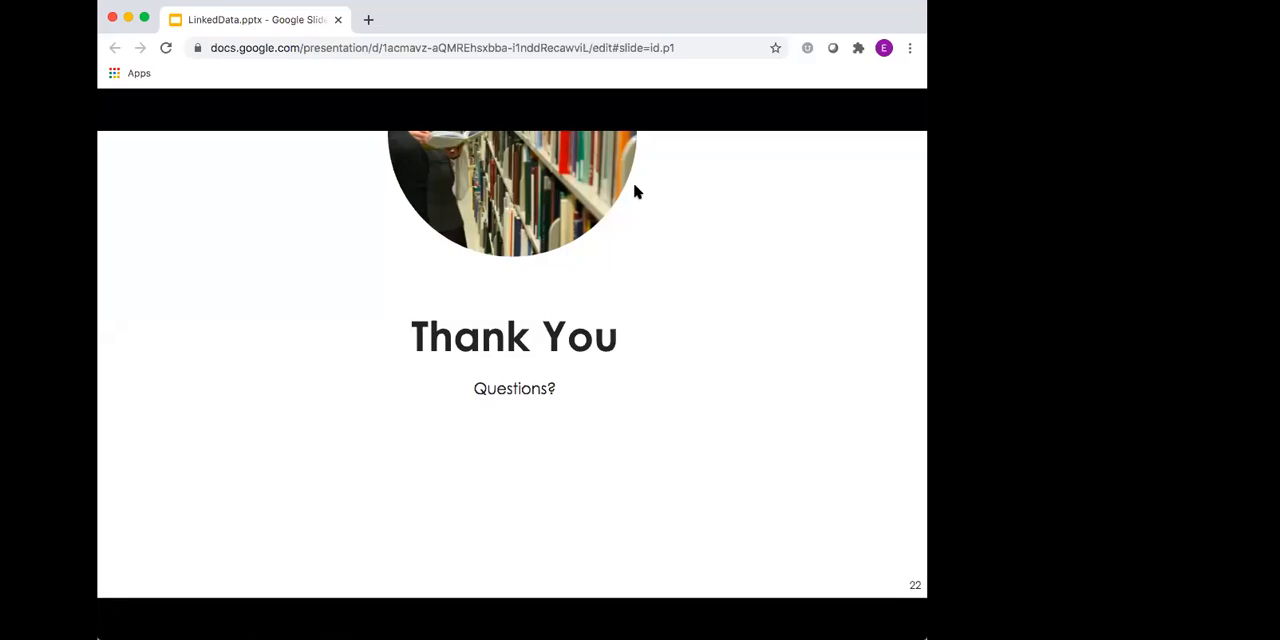
{"action": "mouse_move", "coordinate": [470, 25]}
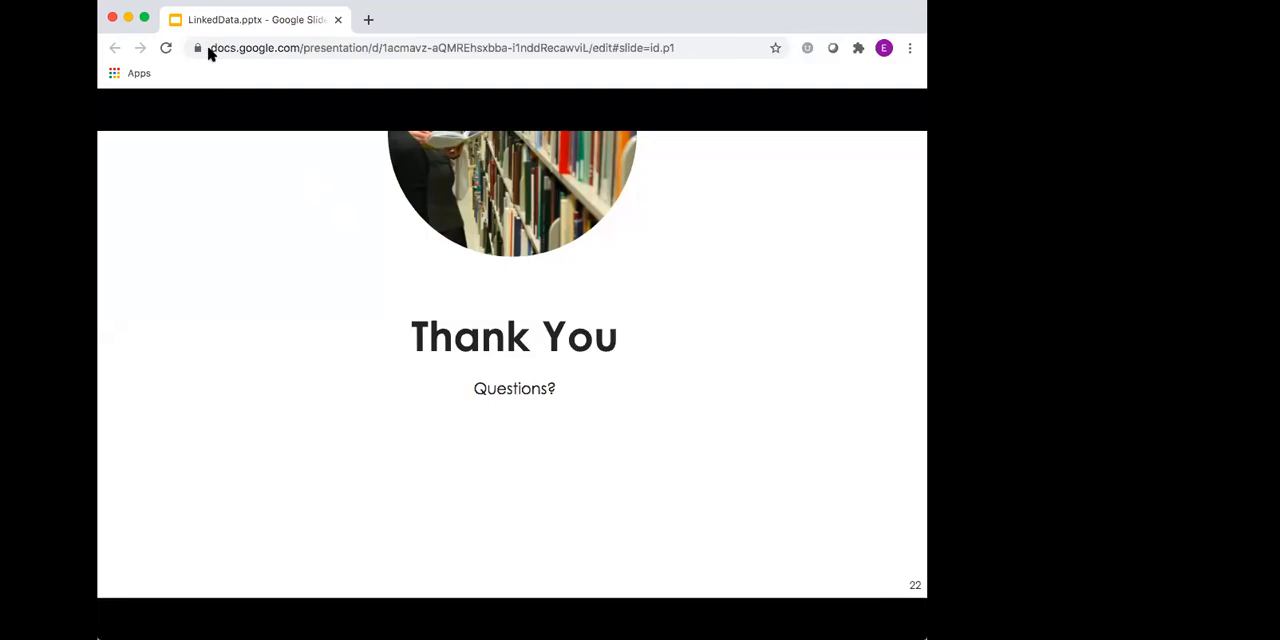
{"action": "mouse_move", "coordinate": [211, 57]}
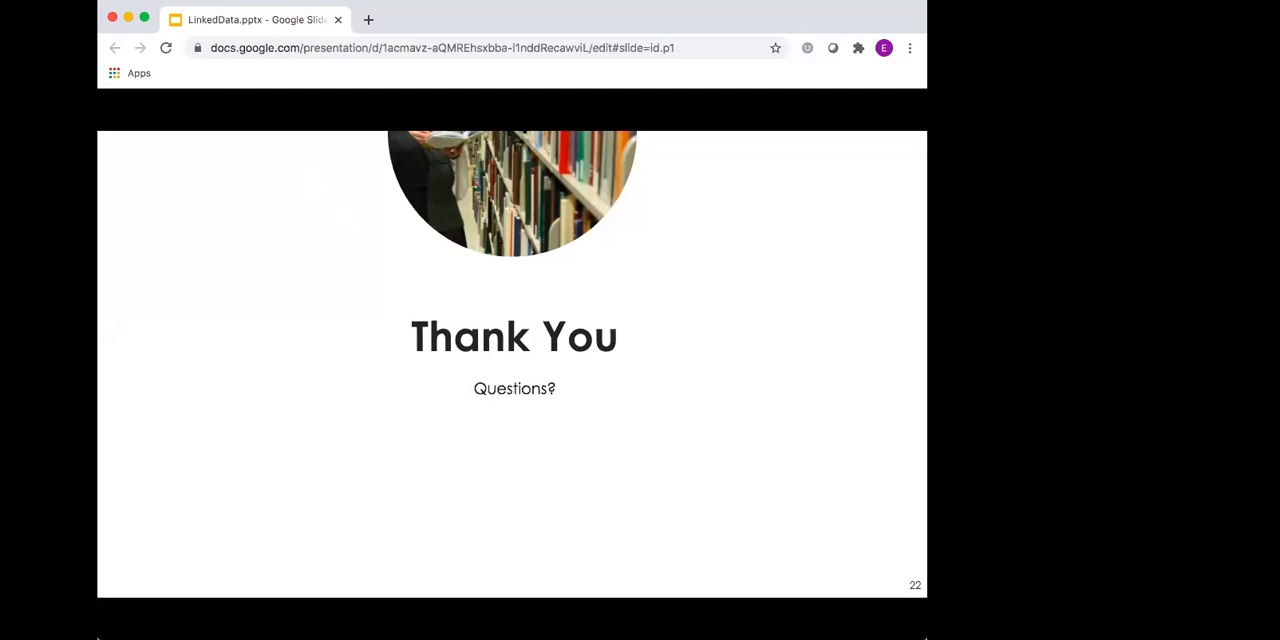
{"action": "mouse_move", "coordinate": [704, 153]}
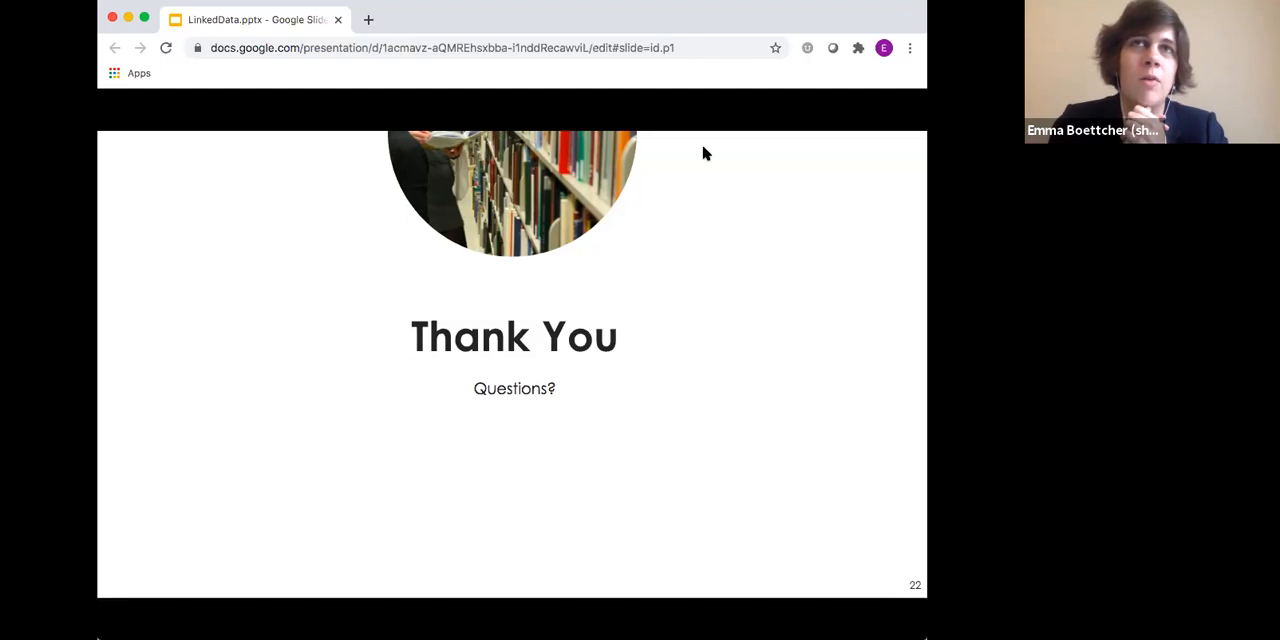
{"action": "mouse_move", "coordinate": [575, 58]}
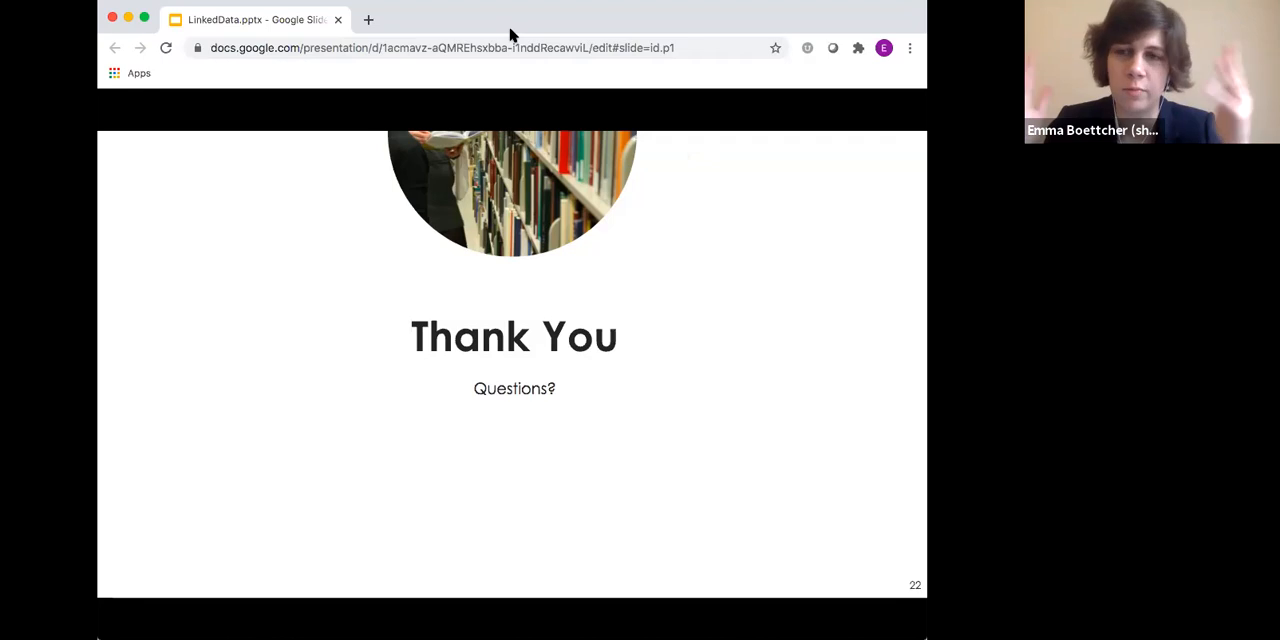
{"action": "mouse_move", "coordinate": [490, 33]}
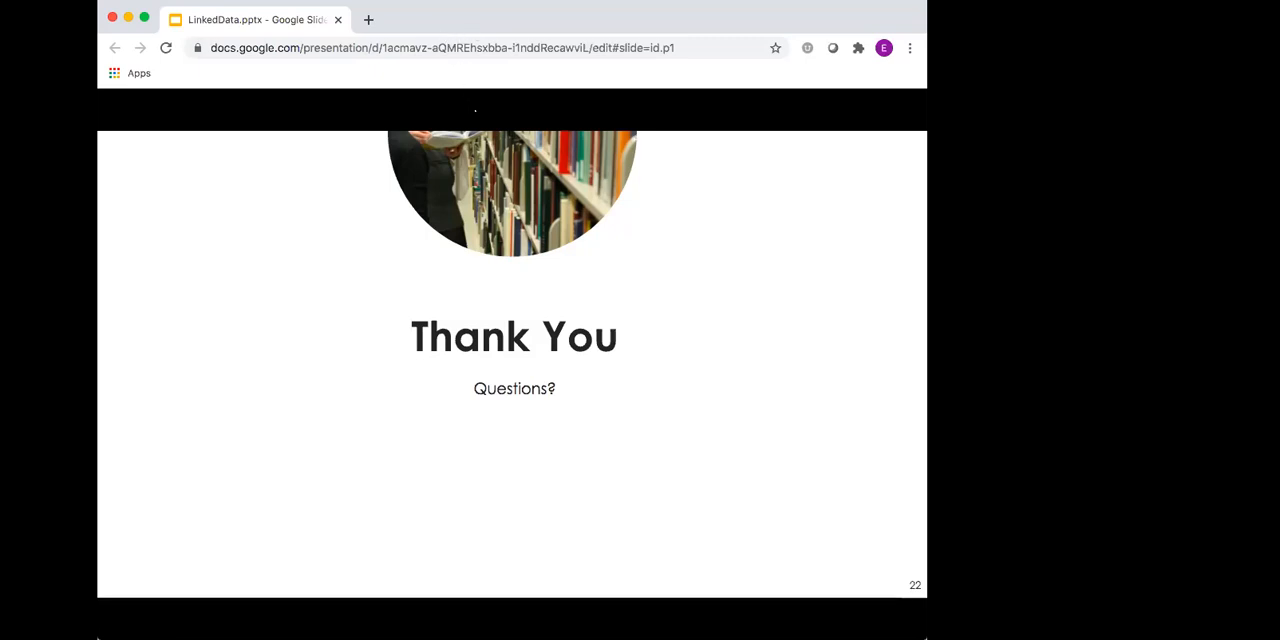
Advance from the Thank You slide to slide 23 with the presenter's contact details
{"action": "key", "text": "Right"}
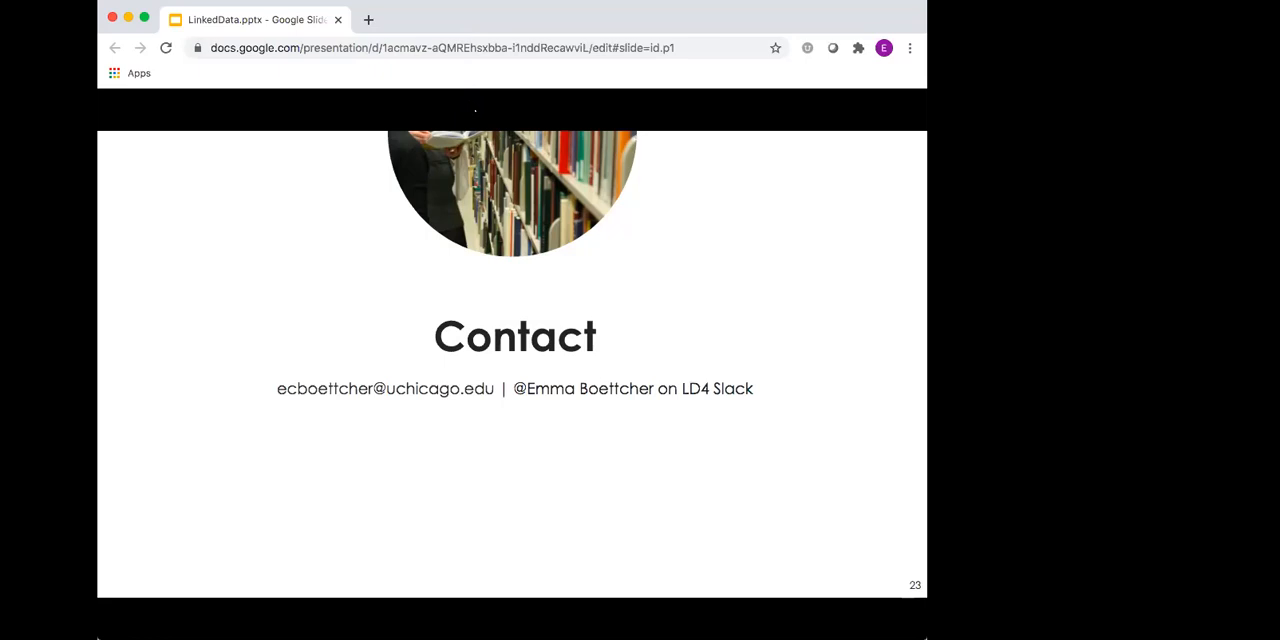
{"action": "mouse_move", "coordinate": [476, 19]}
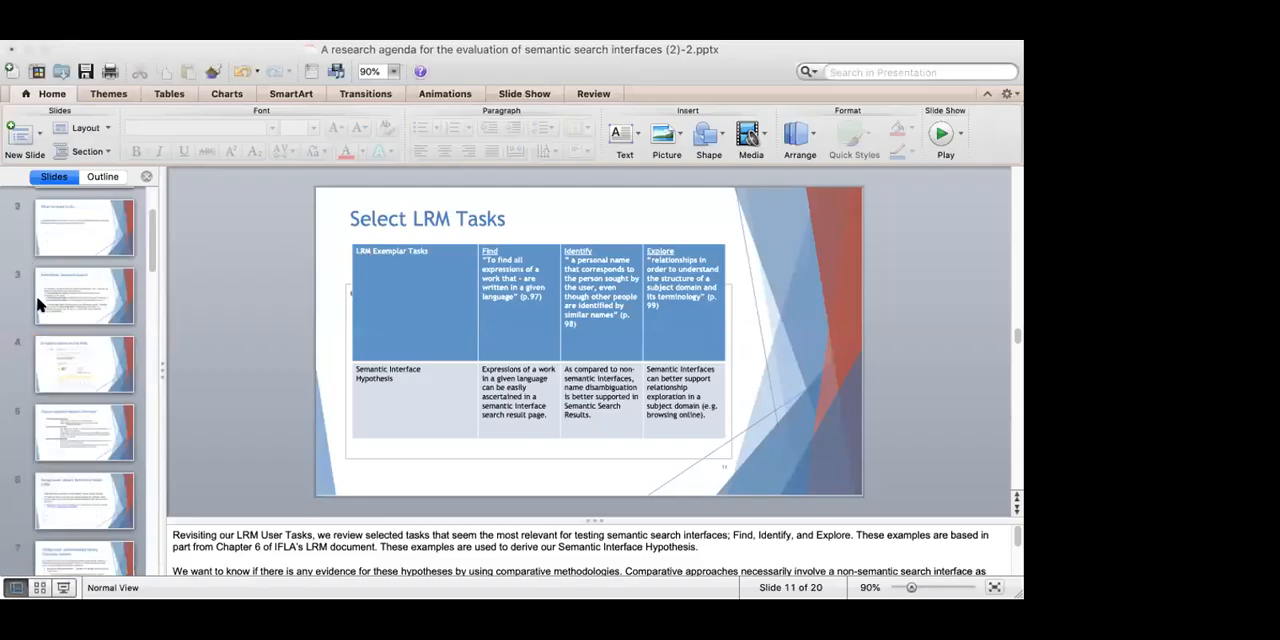
Start the PowerPoint slide show from the semantic search interfaces title slide
{"action": "left_click", "coordinate": [84, 227]}
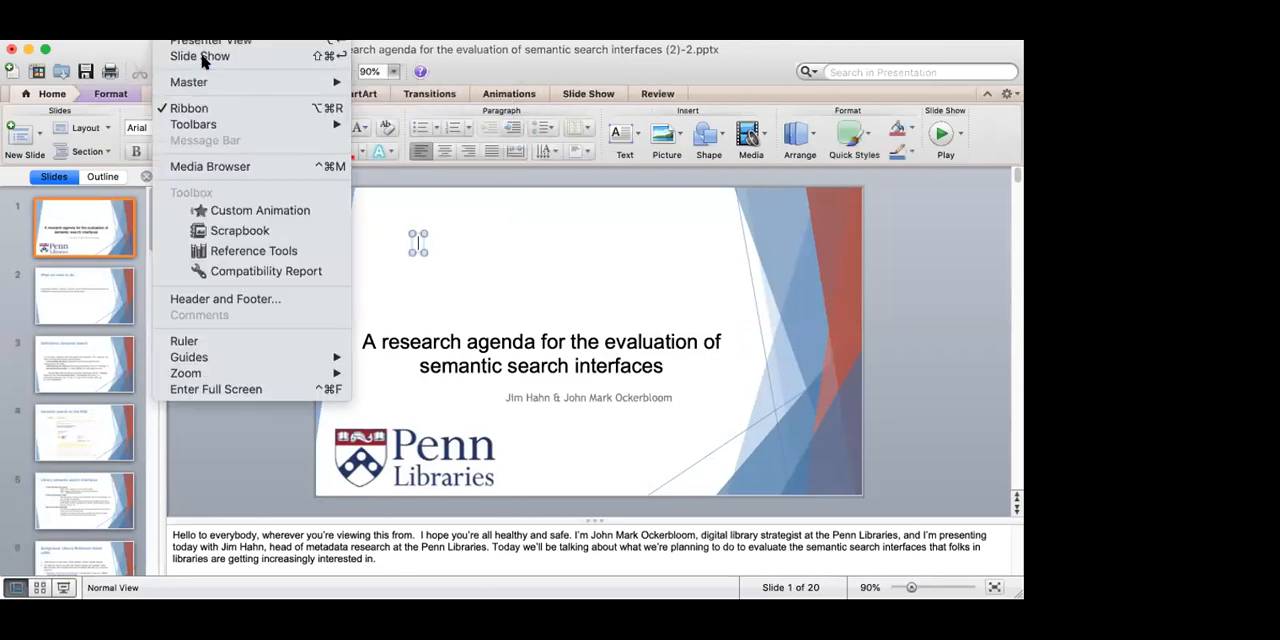
{"action": "left_click", "coordinate": [199, 56]}
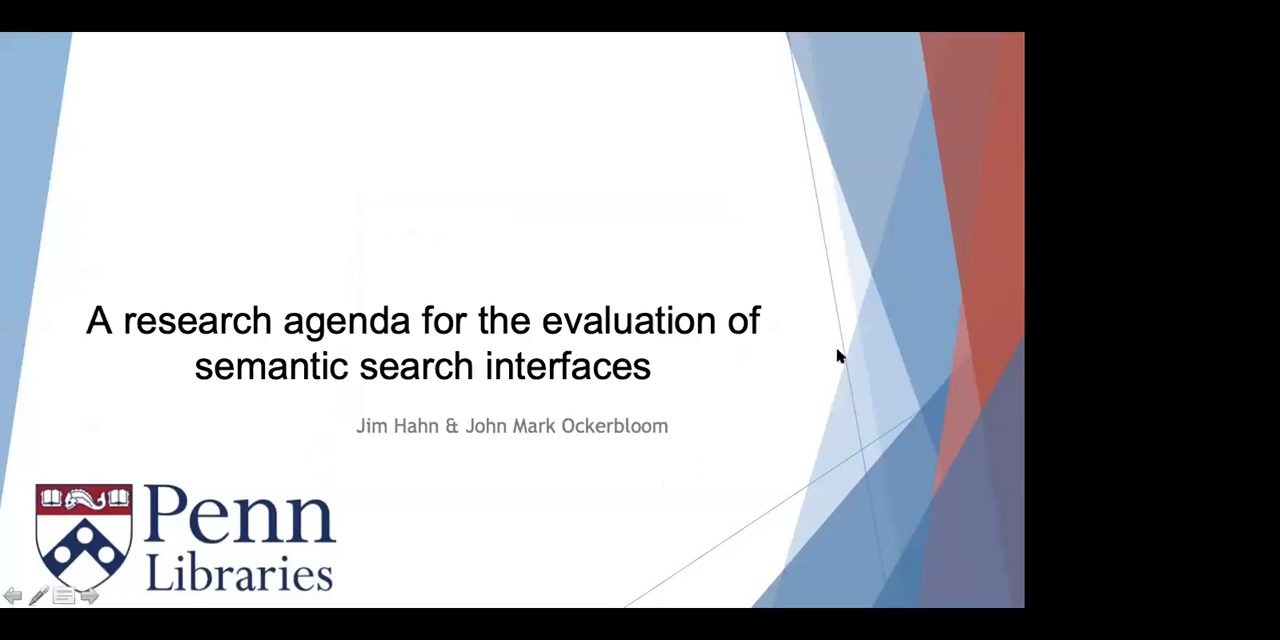
{"action": "mouse_move", "coordinate": [880, 297]}
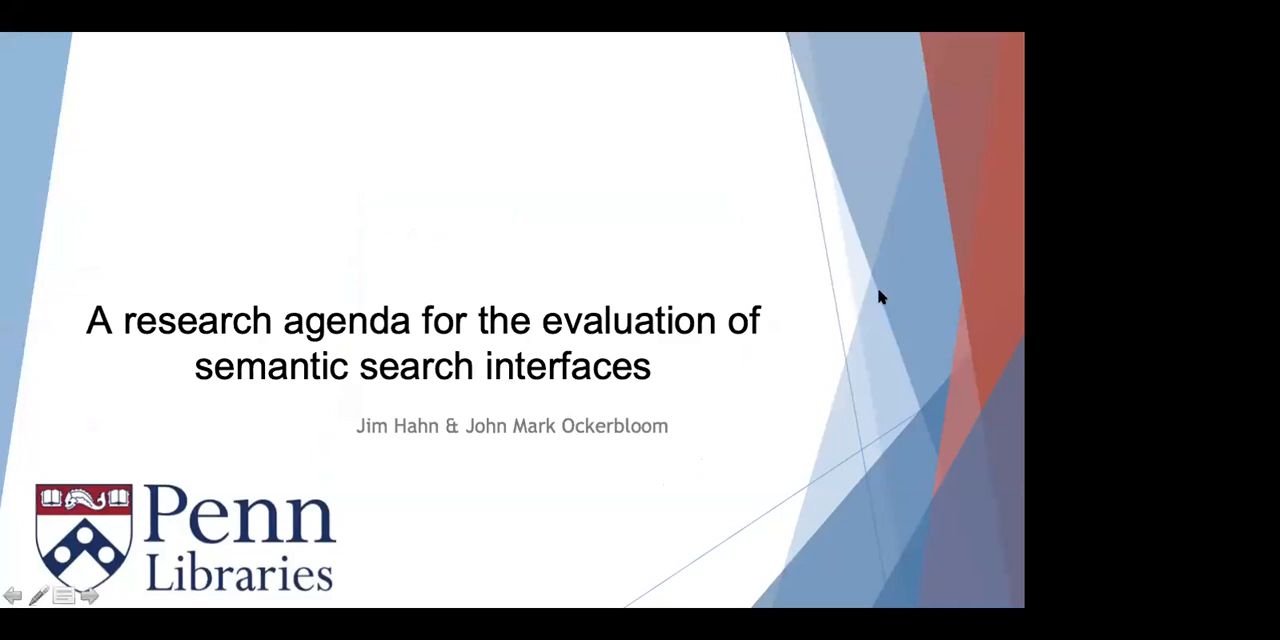
{"action": "mouse_move", "coordinate": [798, 330]}
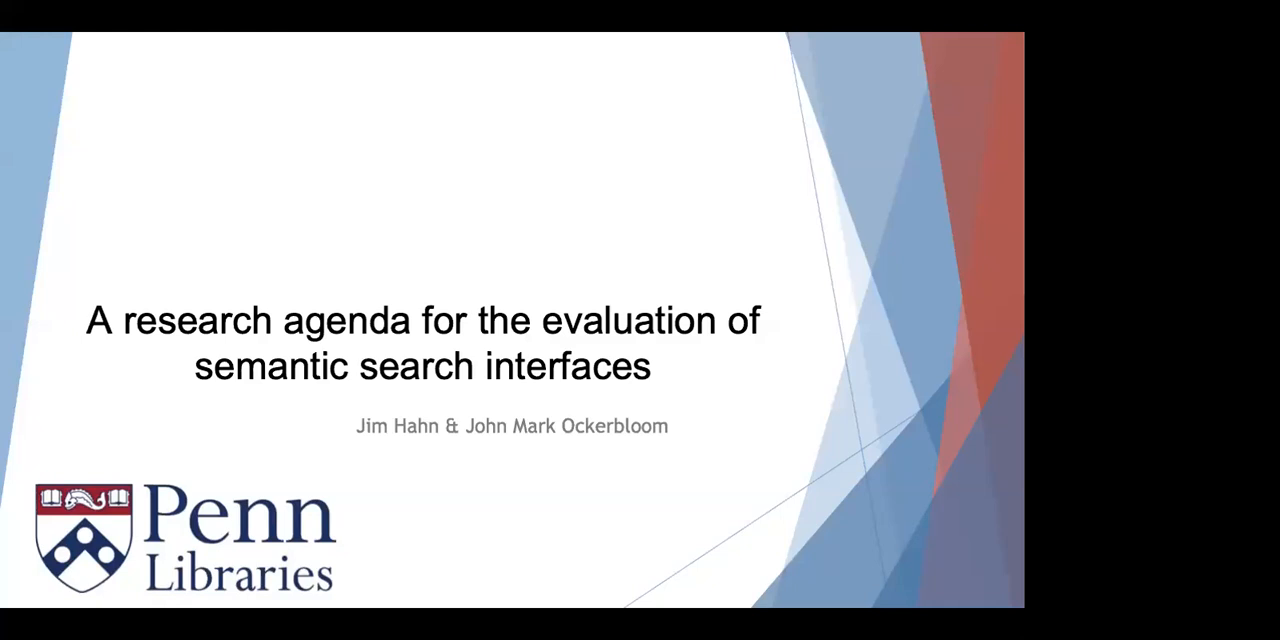
{"action": "mouse_move", "coordinate": [754, 270]}
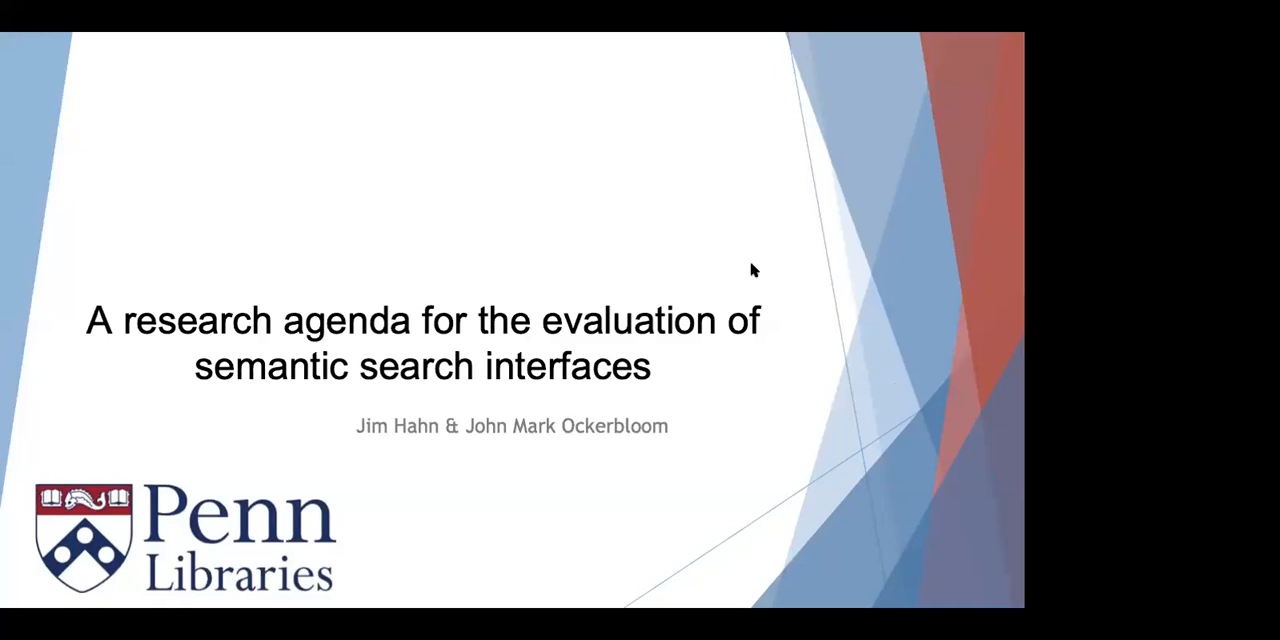
{"action": "mouse_move", "coordinate": [679, 259]}
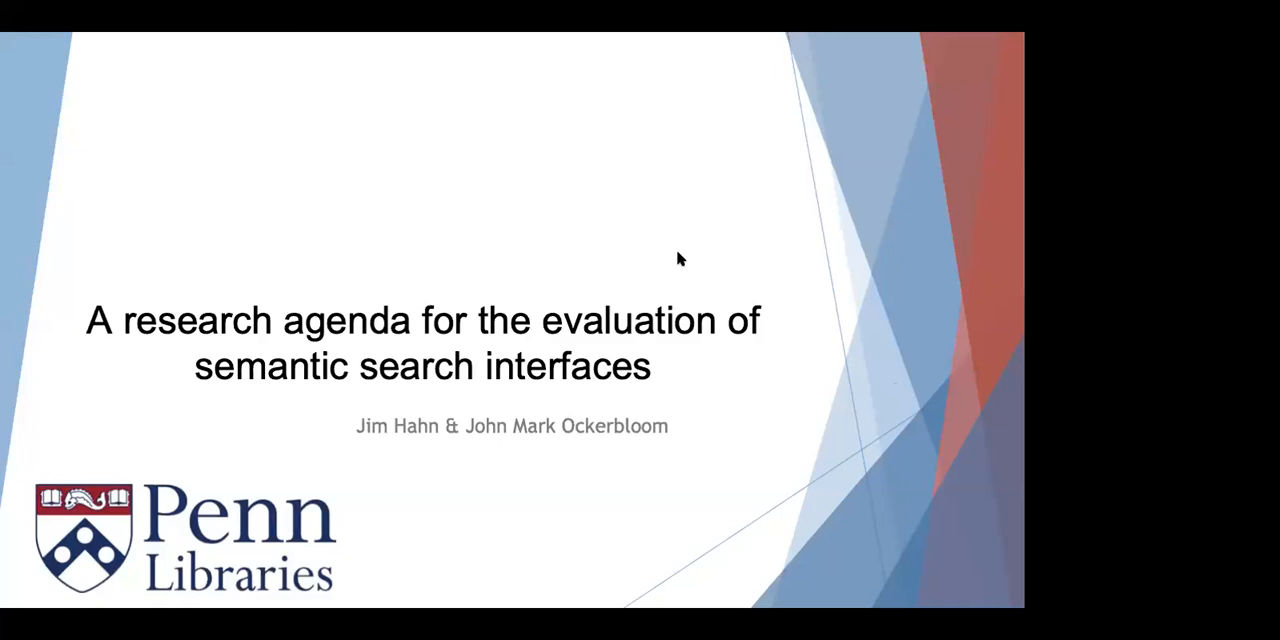
{"action": "key", "text": "Right"}
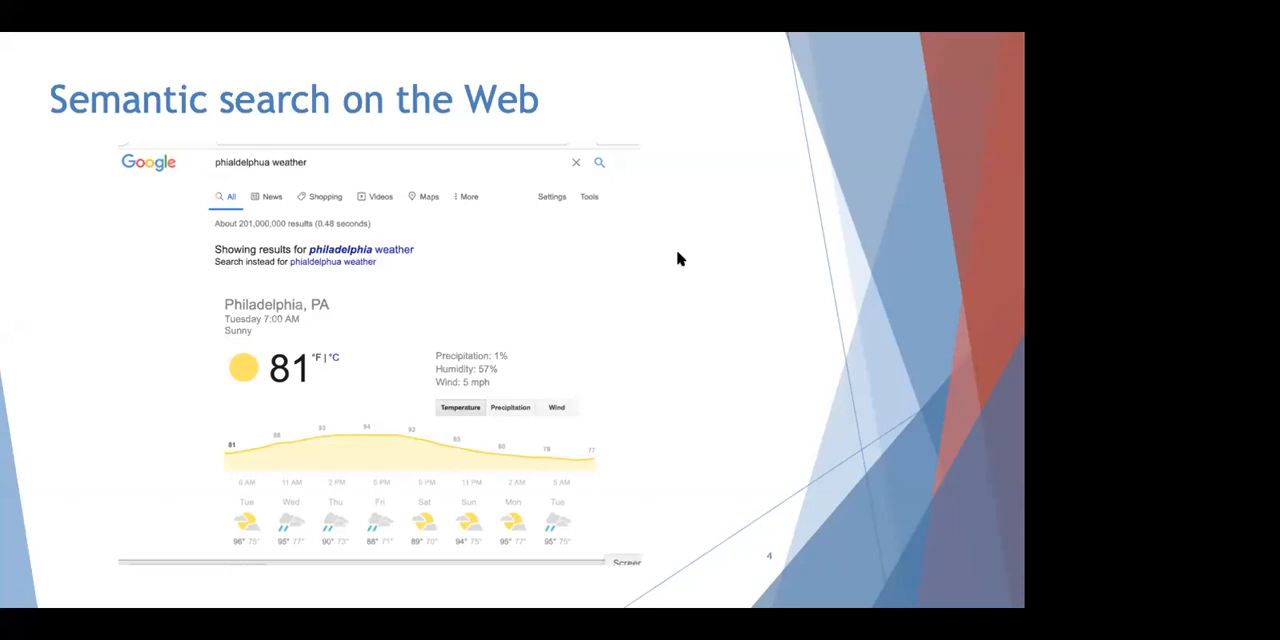
Advance past slide 4, Semantic search on the Web with Philadelphia weather results
{"action": "key", "text": "Right"}
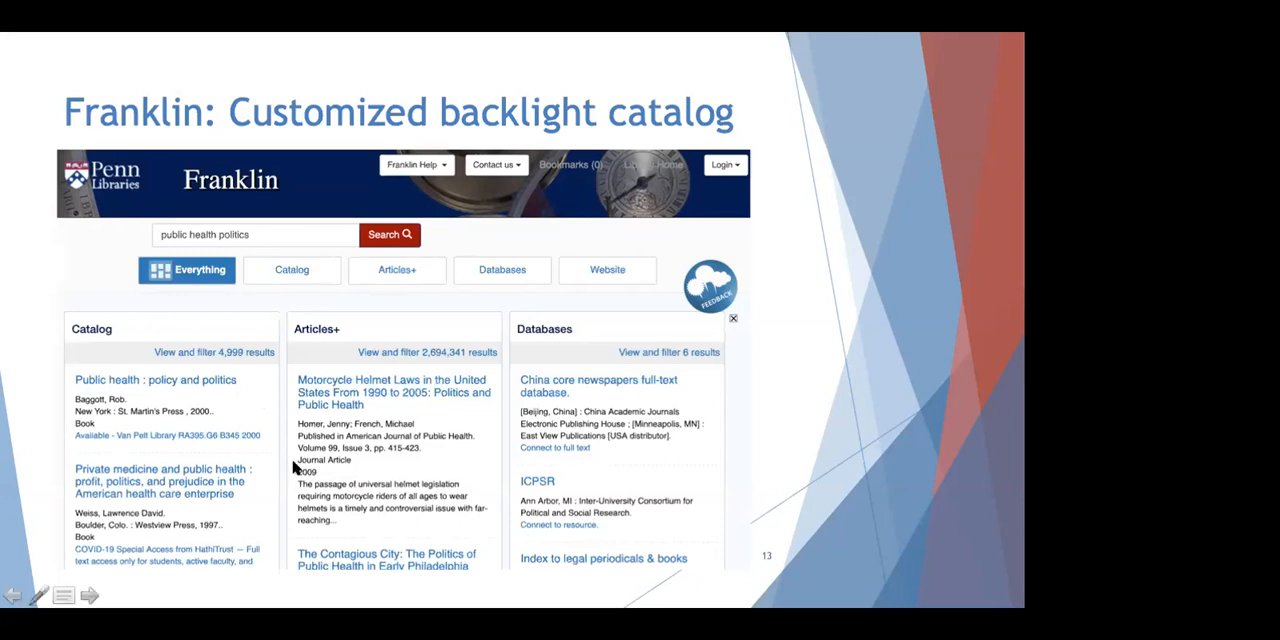
{"action": "mouse_move", "coordinate": [550, 372]}
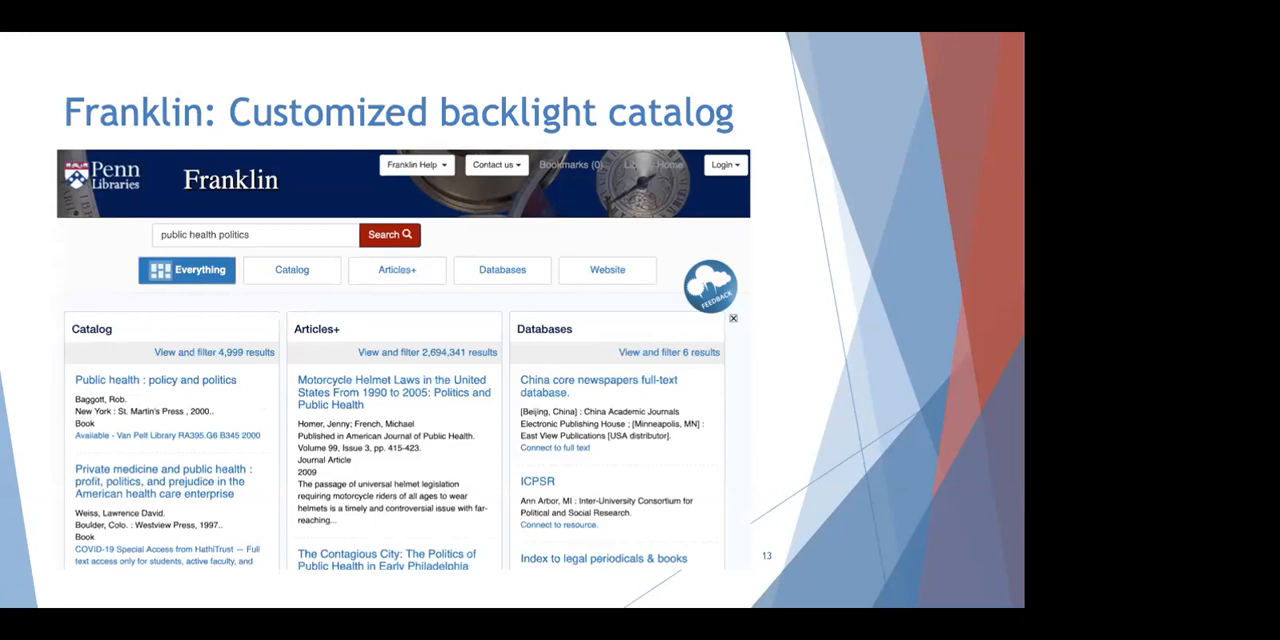
Advance the slide show to slide 14, The Online Books Page with the Common Sense listing
{"action": "key", "text": "Right"}
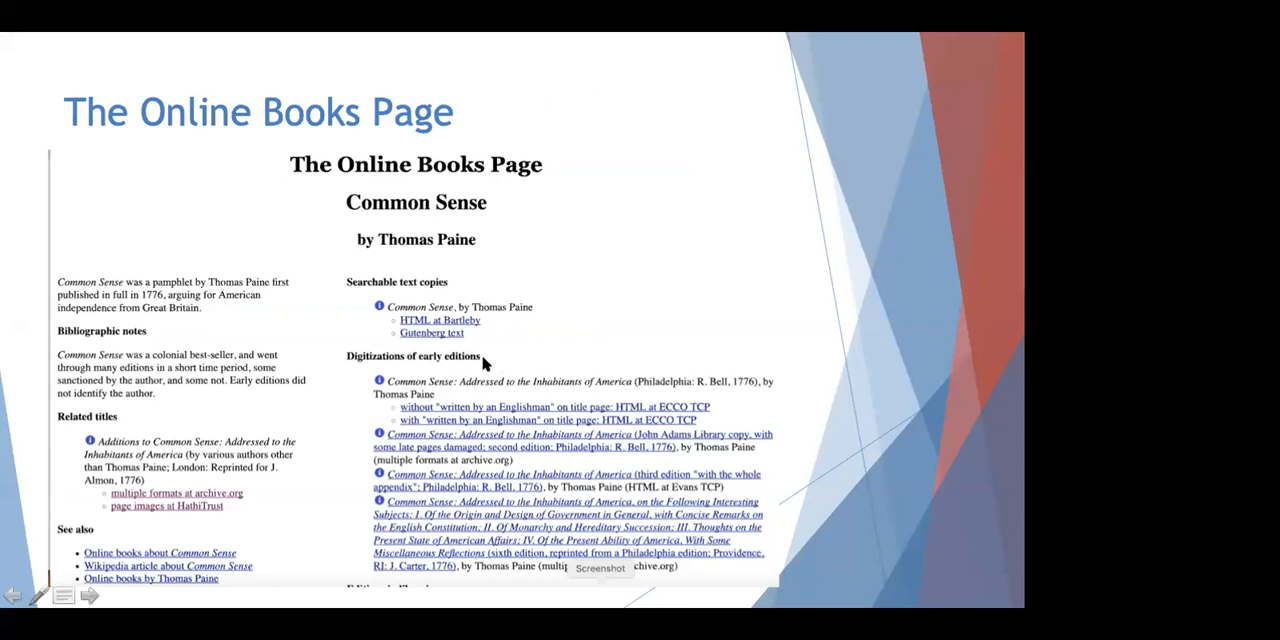
{"action": "mouse_move", "coordinate": [307, 501]}
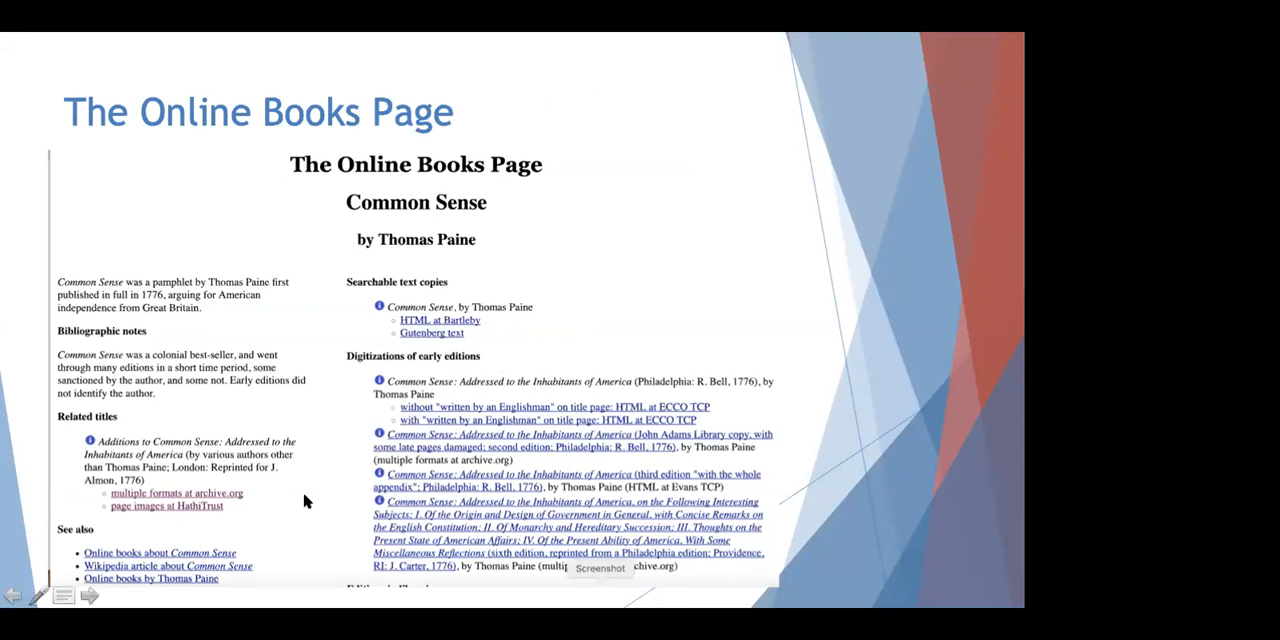